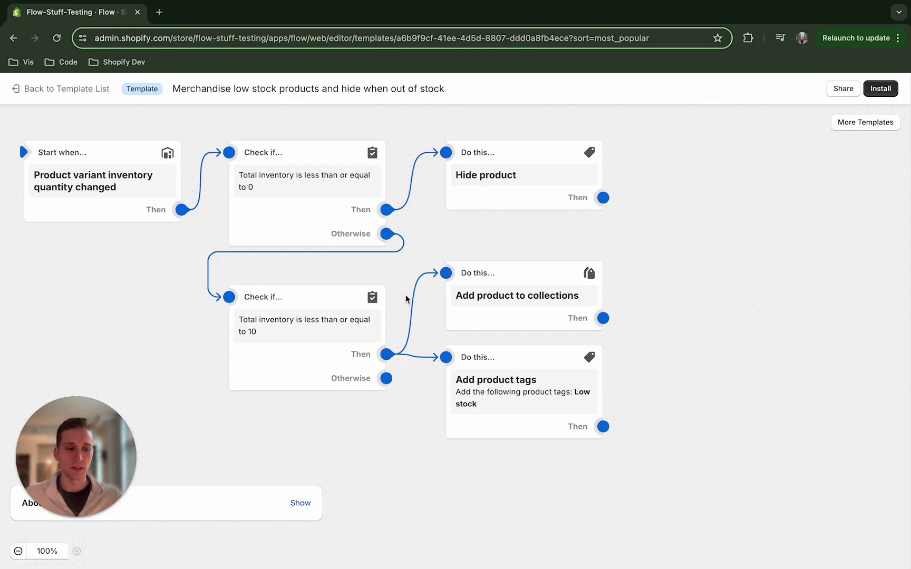
{"action": "mouse_move", "coordinate": [561, 289]}
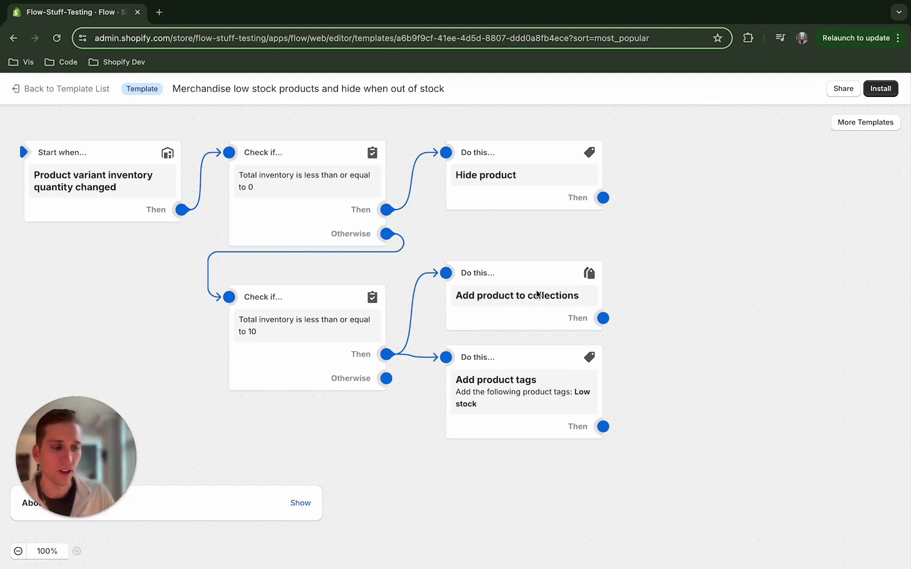
{"action": "mouse_move", "coordinate": [607, 259]}
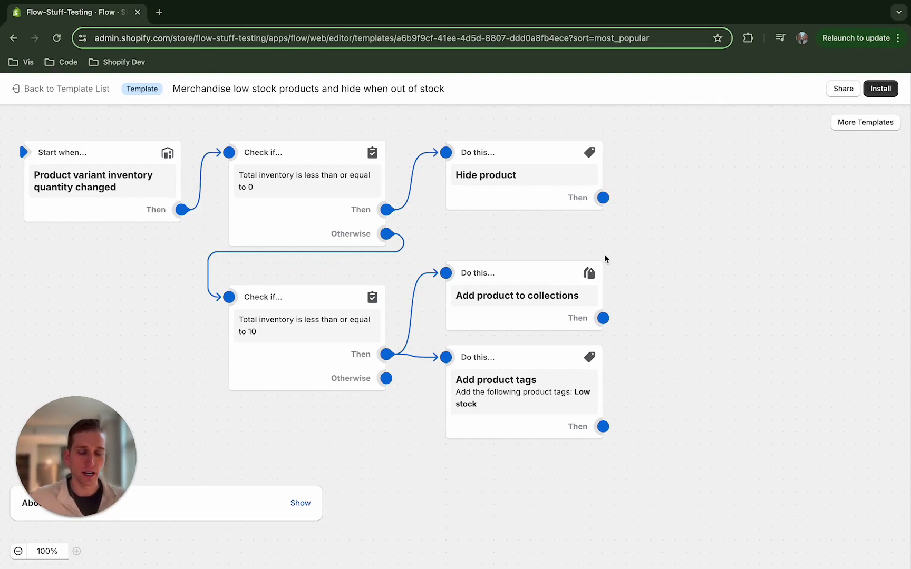
{"action": "mouse_move", "coordinate": [621, 241]}
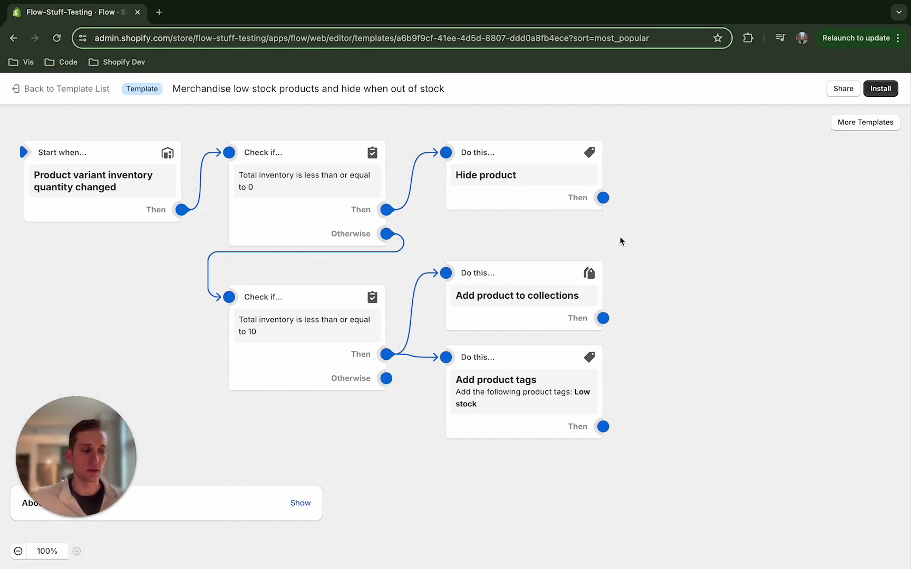
{"action": "mouse_move", "coordinate": [797, 245]}
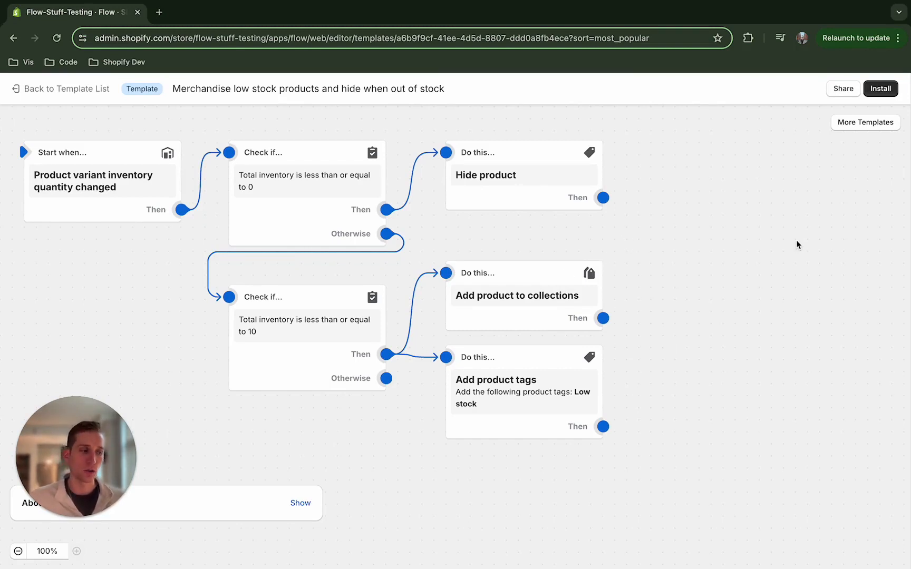
{"action": "mouse_move", "coordinate": [781, 244]}
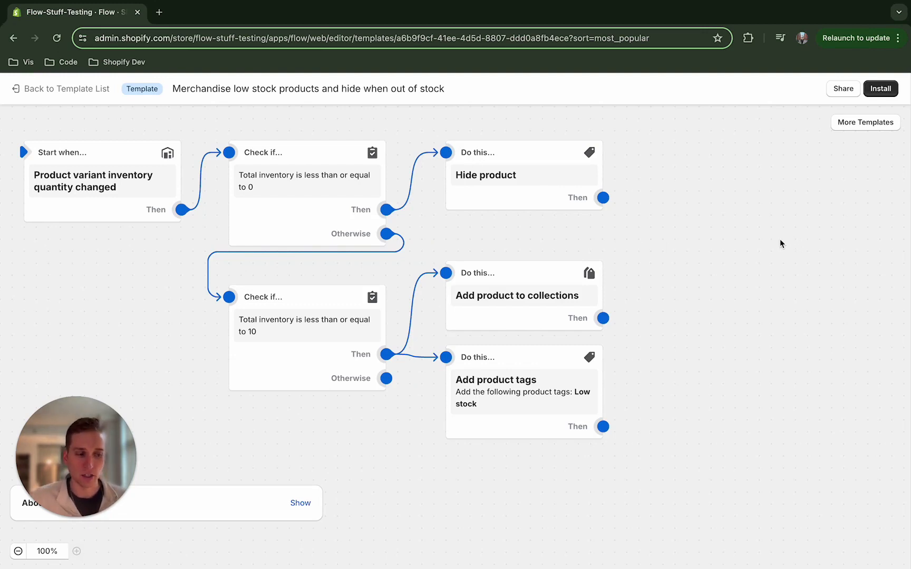
{"action": "mouse_move", "coordinate": [145, 271]}
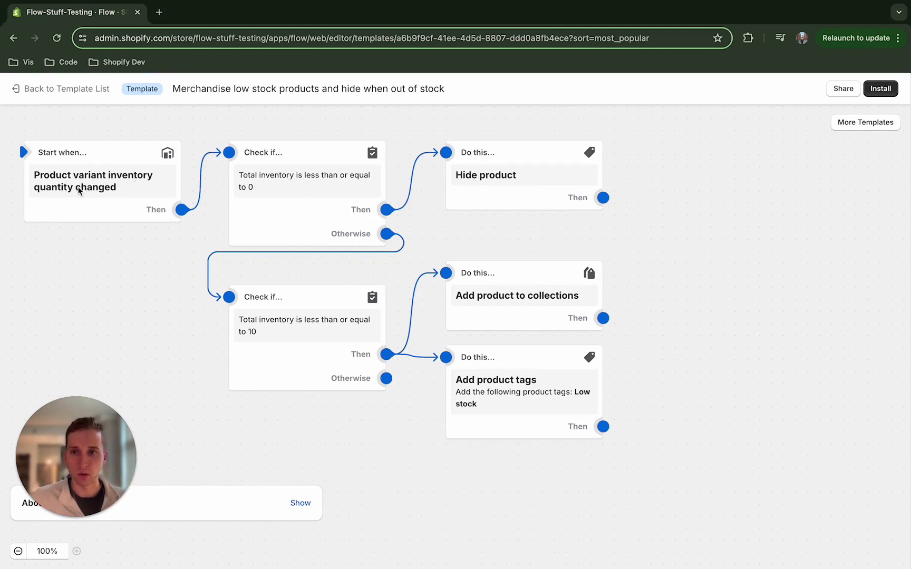
{"action": "mouse_move", "coordinate": [335, 192]}
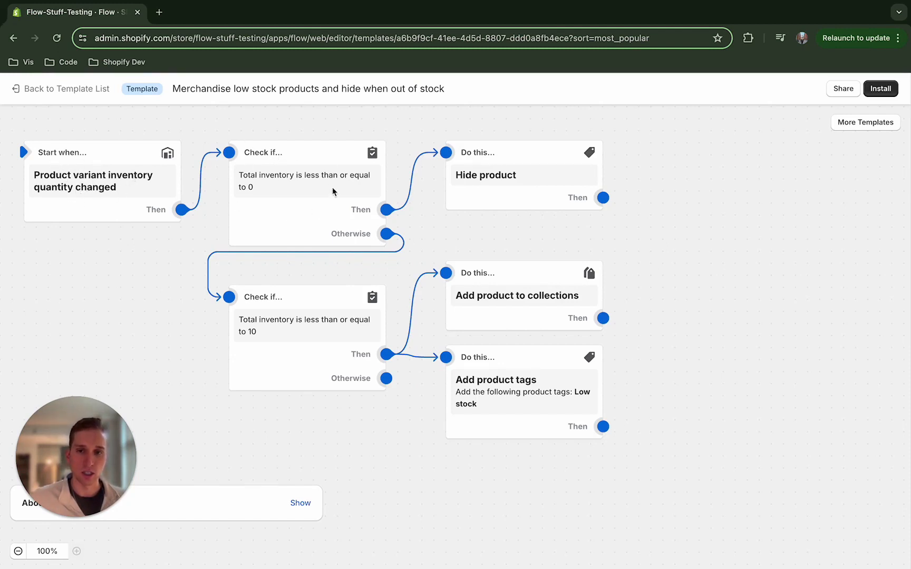
{"action": "mouse_move", "coordinate": [578, 178]}
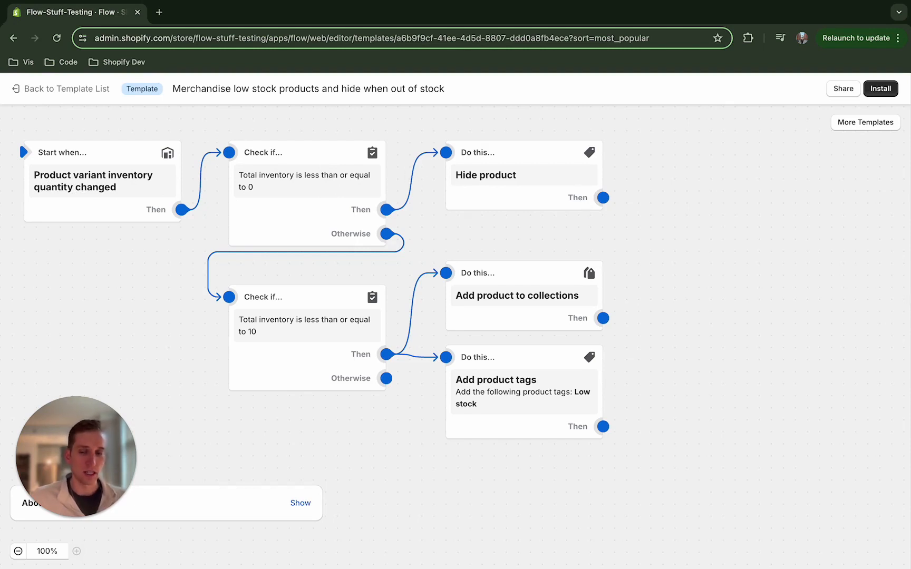
{"action": "mouse_move", "coordinate": [314, 312]}
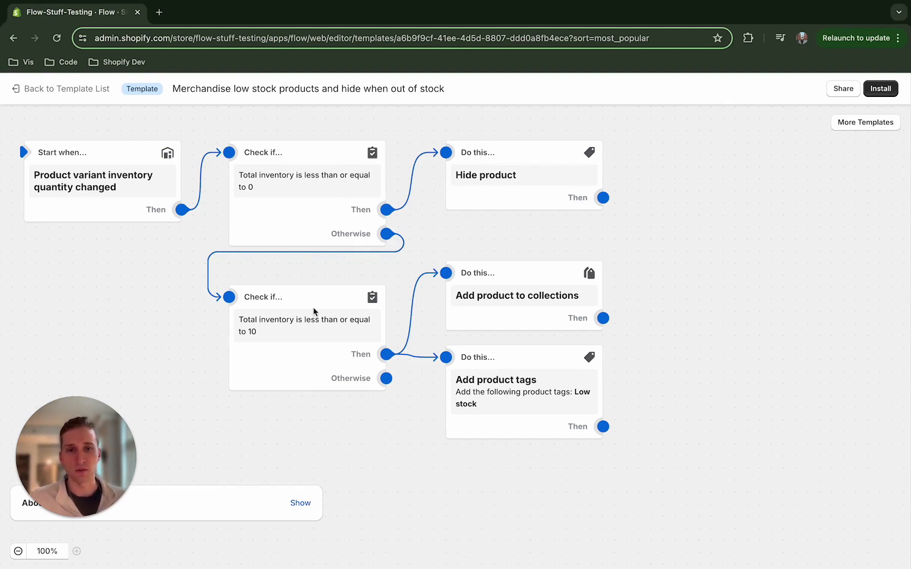
Leave the template preview and go back to the empty Workflows page.
{"action": "left_click", "coordinate": [61, 88]}
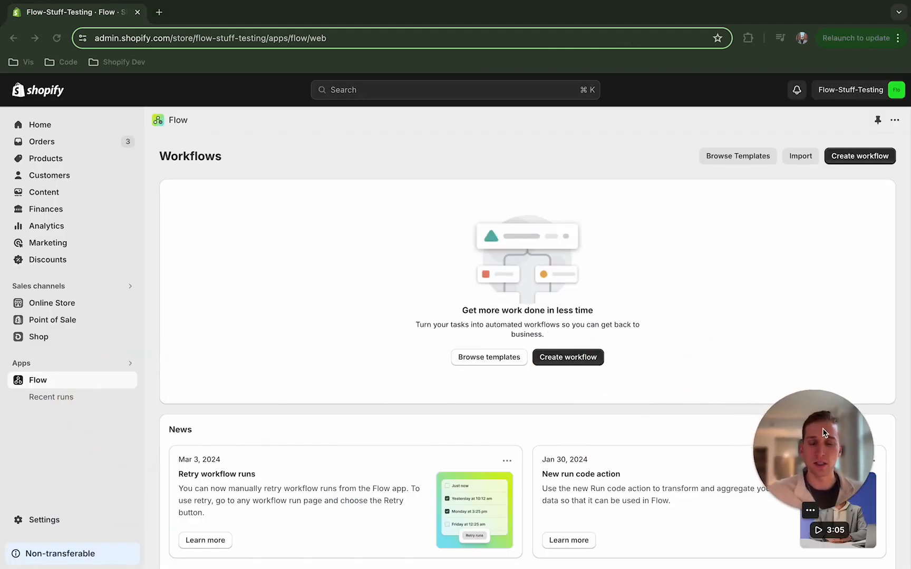
{"action": "mouse_move", "coordinate": [86, 315]}
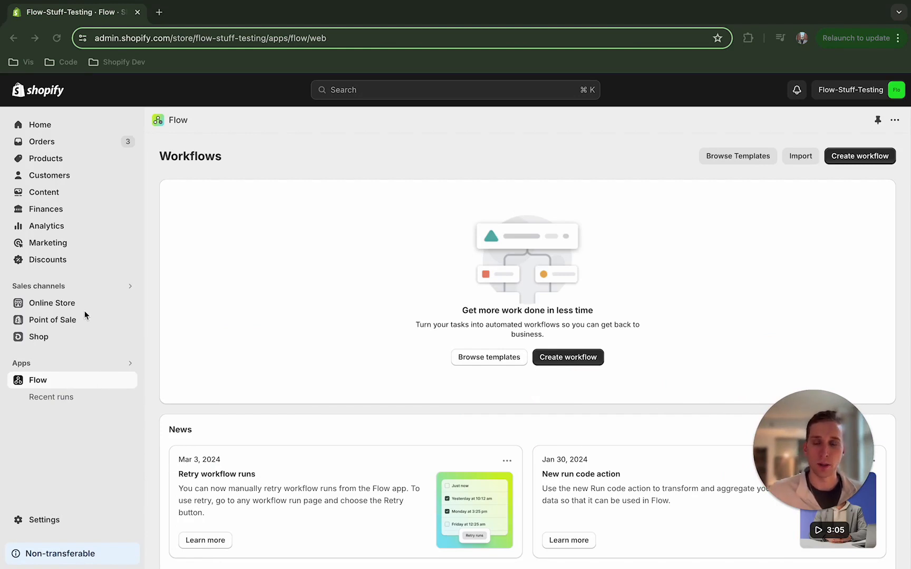
{"action": "mouse_move", "coordinate": [88, 336]}
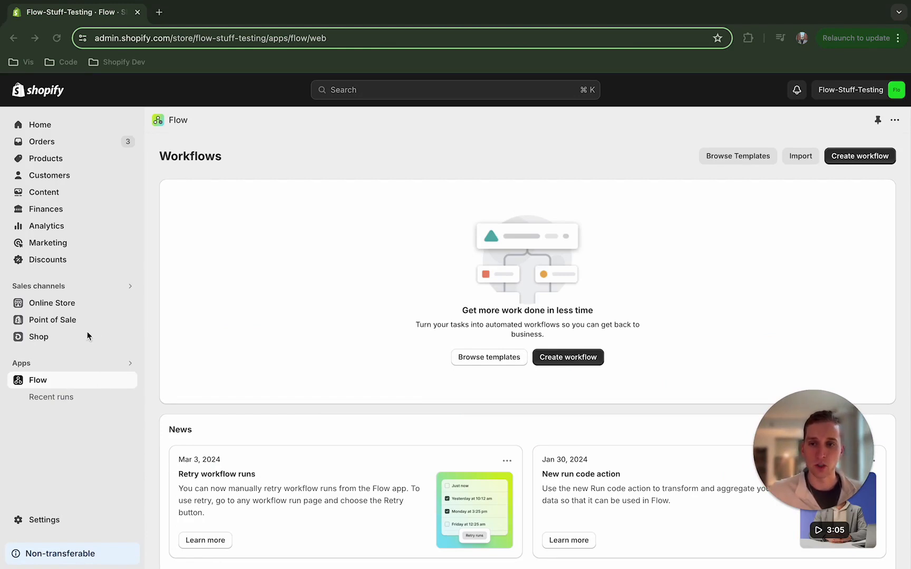
{"action": "mouse_move", "coordinate": [111, 369]}
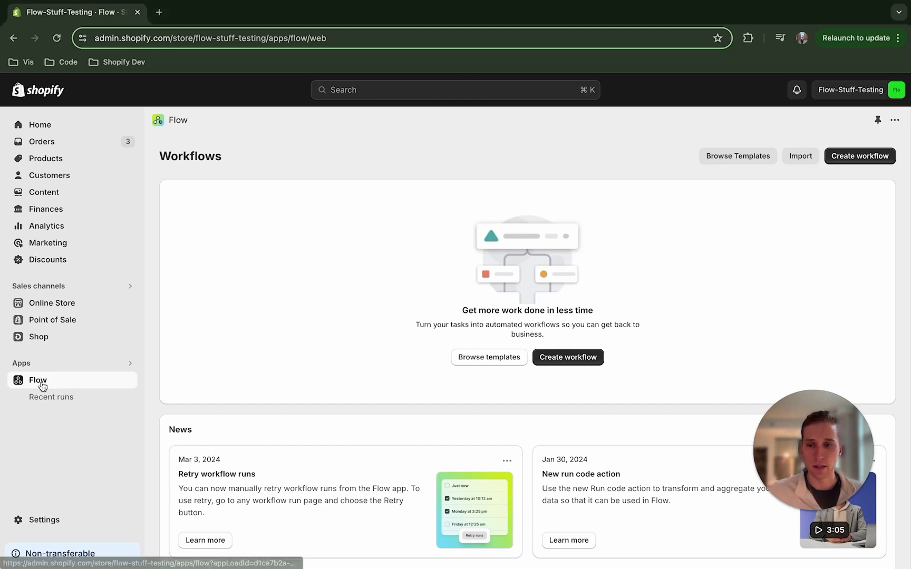
{"action": "mouse_move", "coordinate": [404, 274]}
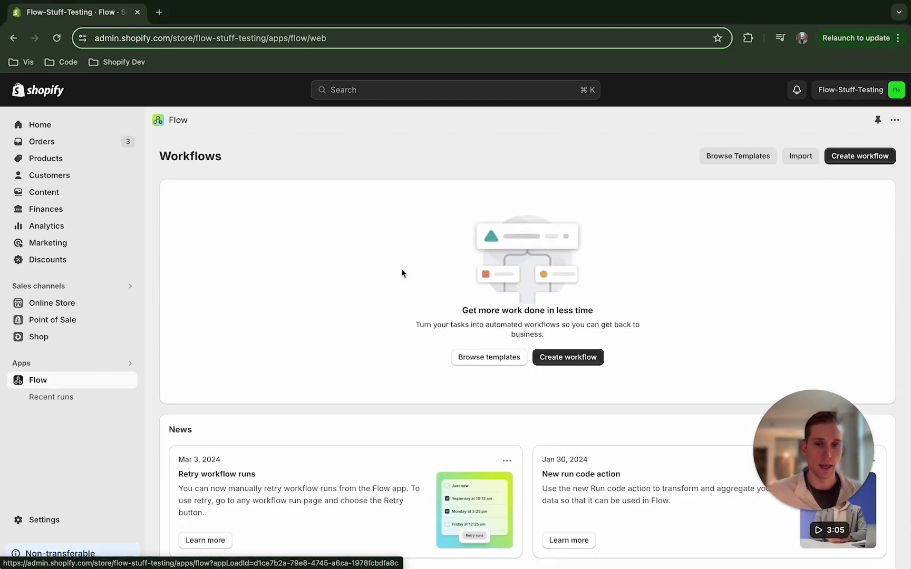
{"action": "mouse_move", "coordinate": [289, 149]}
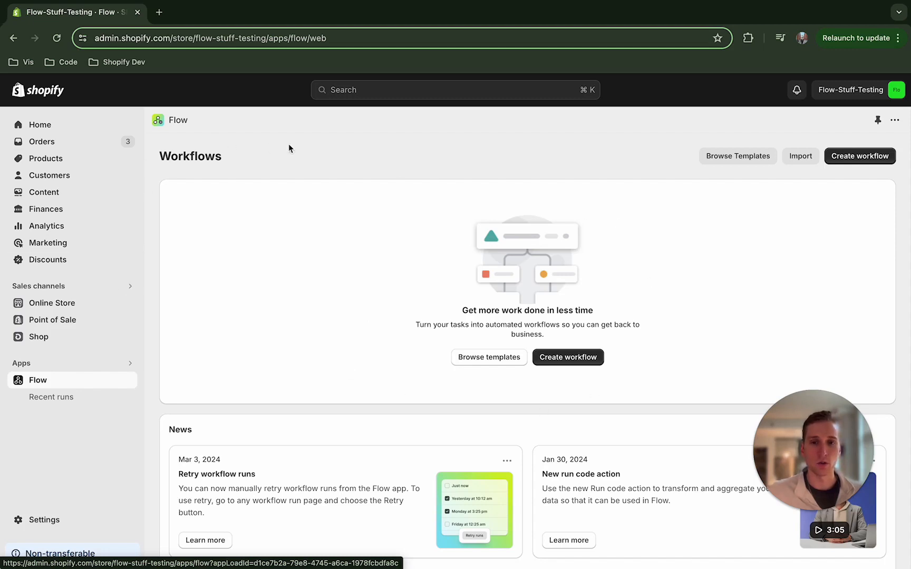
{"action": "mouse_move", "coordinate": [650, 375]}
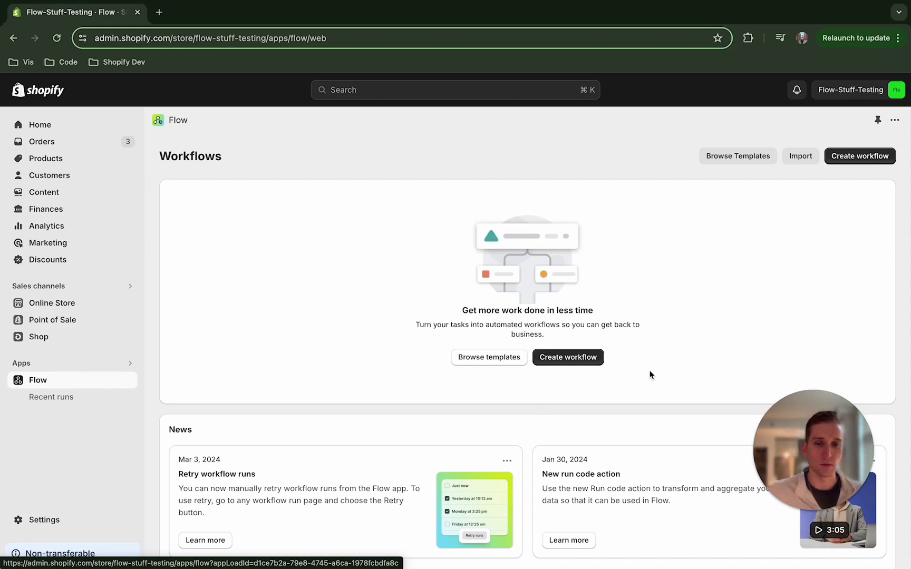
Browse the template gallery and scroll through the Popular workflow templates.
{"action": "left_click", "coordinate": [488, 357]}
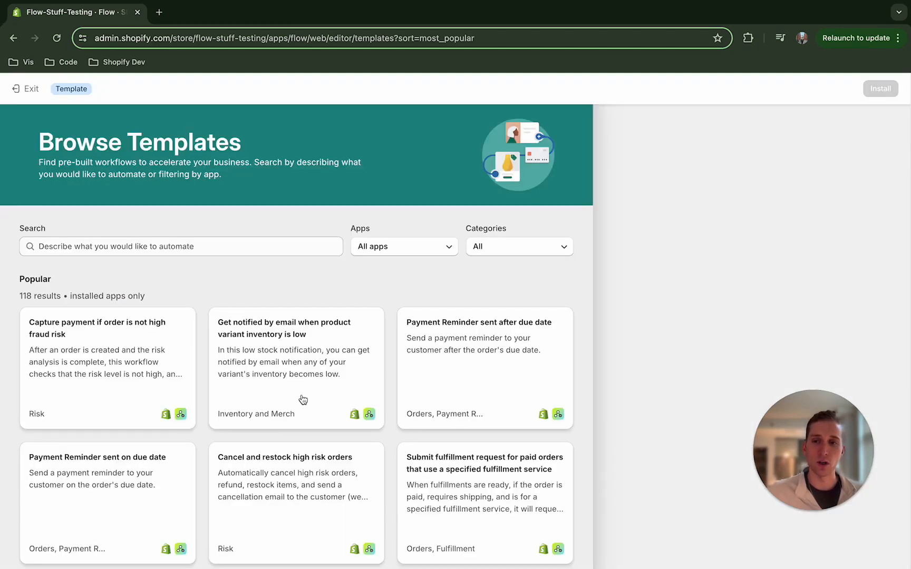
{"action": "scroll", "scroll_direction": "down", "scroll_amount": 3}
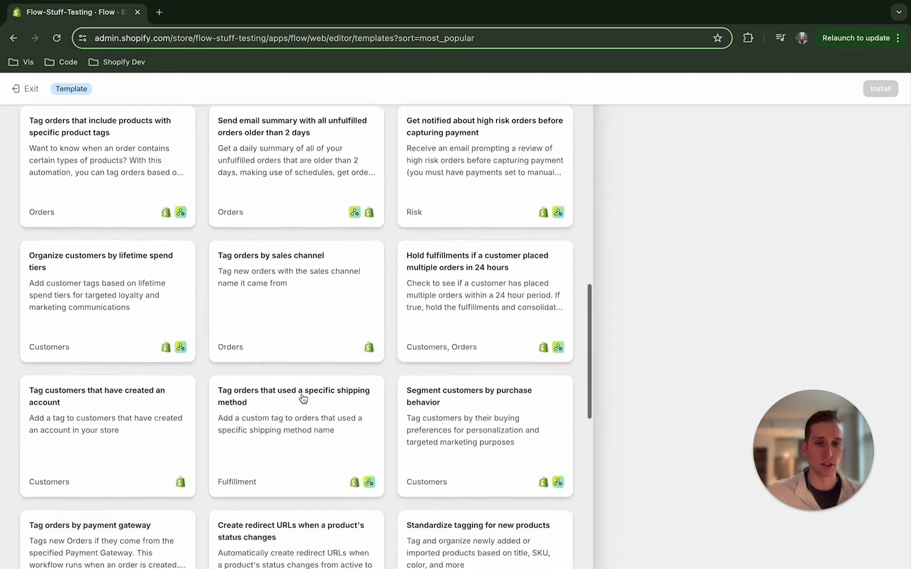
{"action": "scroll", "scroll_direction": "down", "scroll_amount": 3}
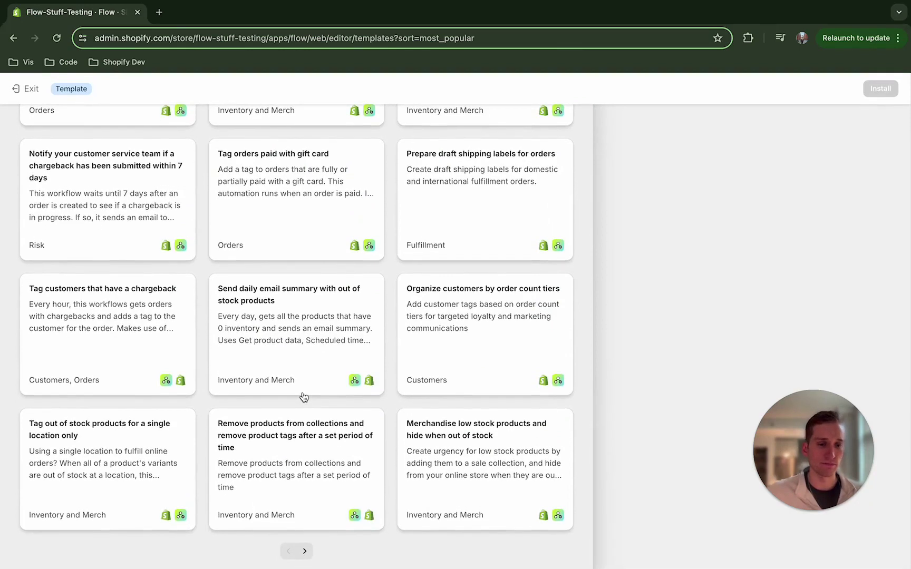
{"action": "mouse_move", "coordinate": [226, 417]}
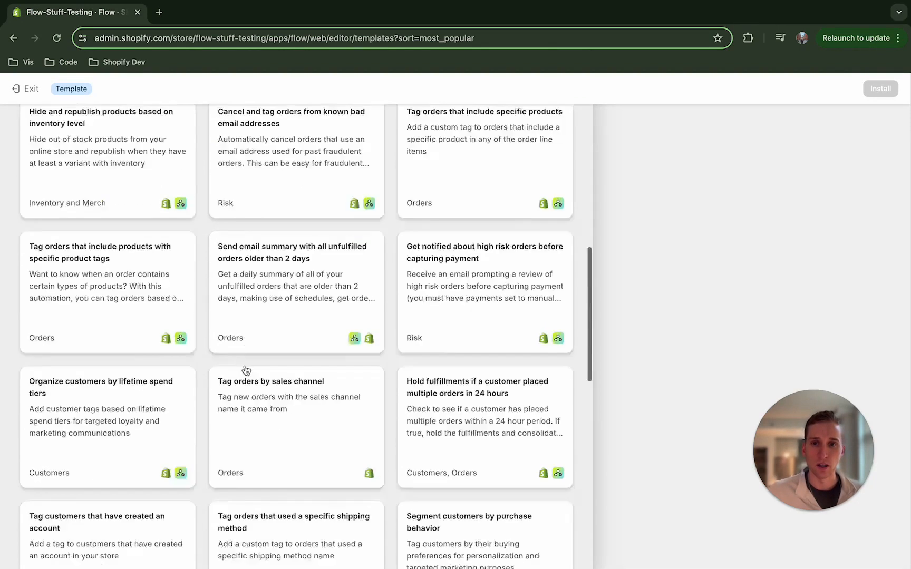
Create a new blank workflow and bring up the trigger picker.
{"action": "left_click", "coordinate": [26, 89]}
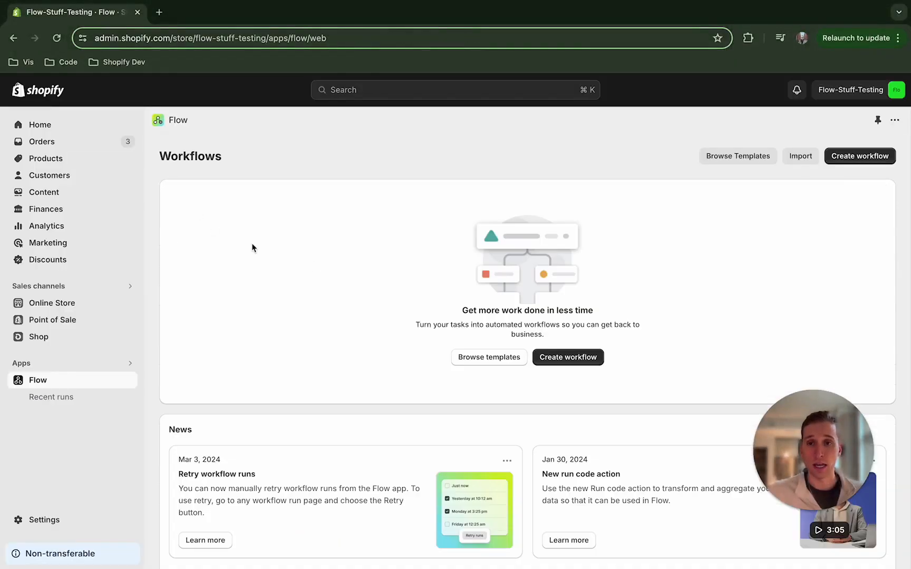
{"action": "mouse_move", "coordinate": [718, 366]}
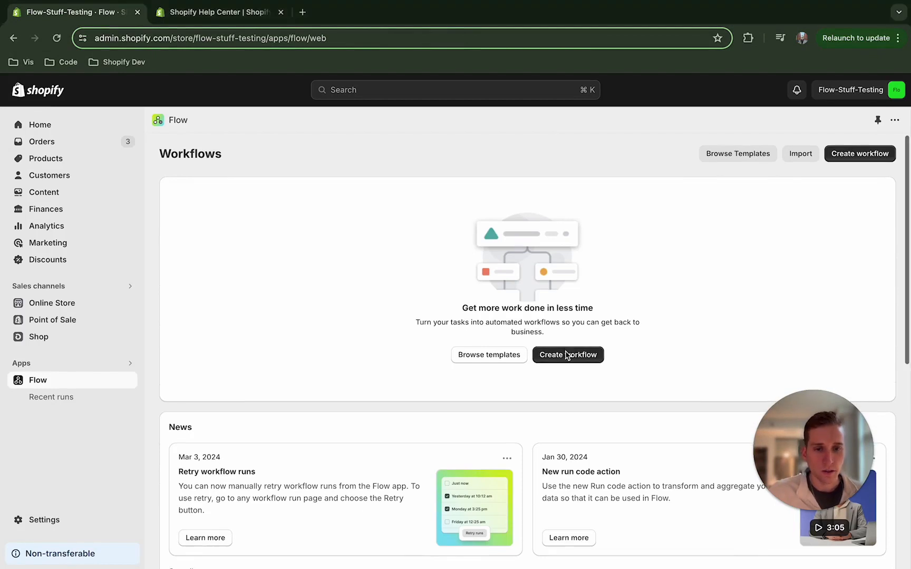
{"action": "left_click", "coordinate": [568, 355]}
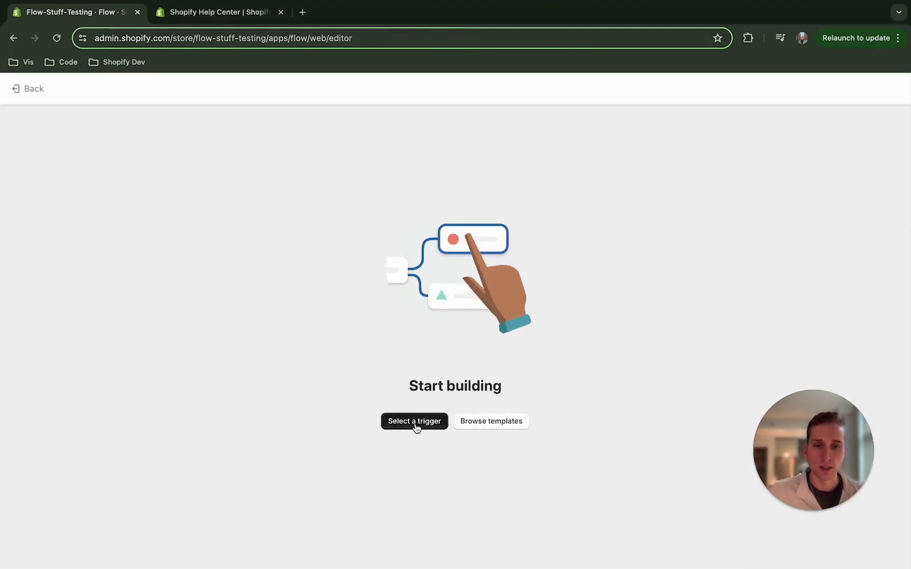
{"action": "left_click", "coordinate": [415, 421]}
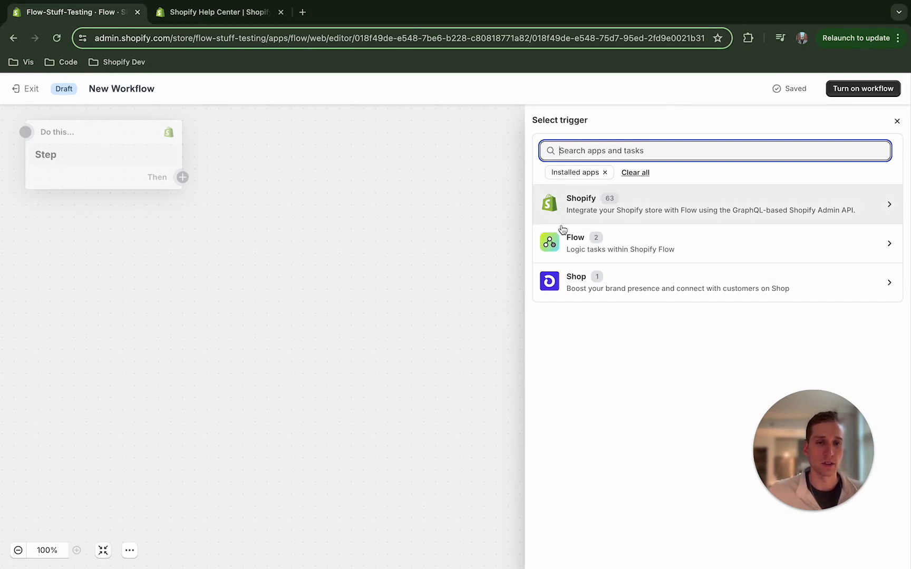
{"action": "mouse_move", "coordinate": [695, 226]}
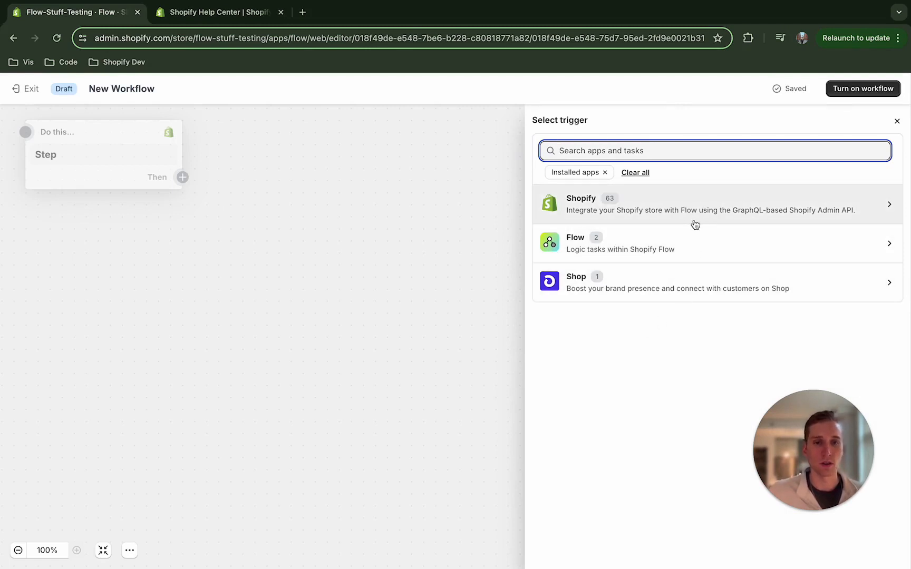
{"action": "mouse_move", "coordinate": [635, 346]}
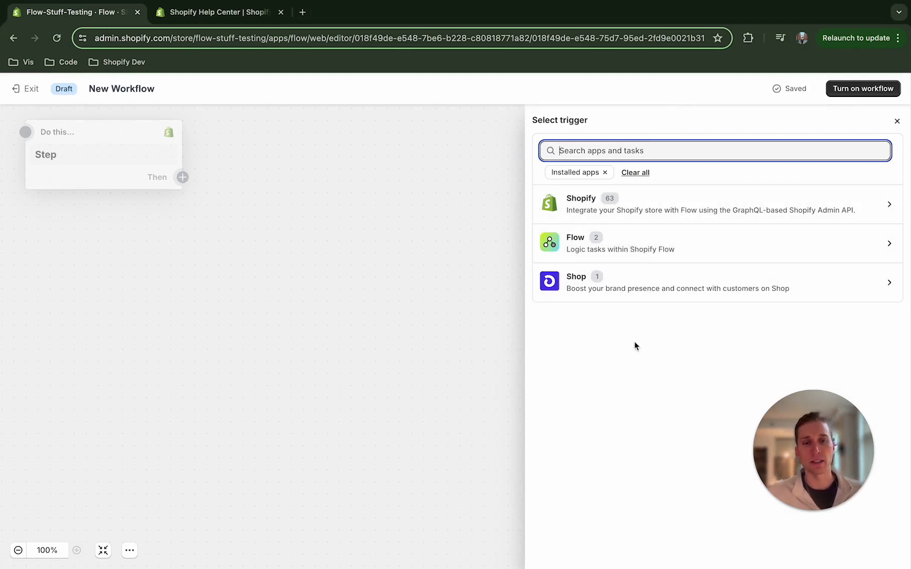
{"action": "mouse_move", "coordinate": [656, 289]}
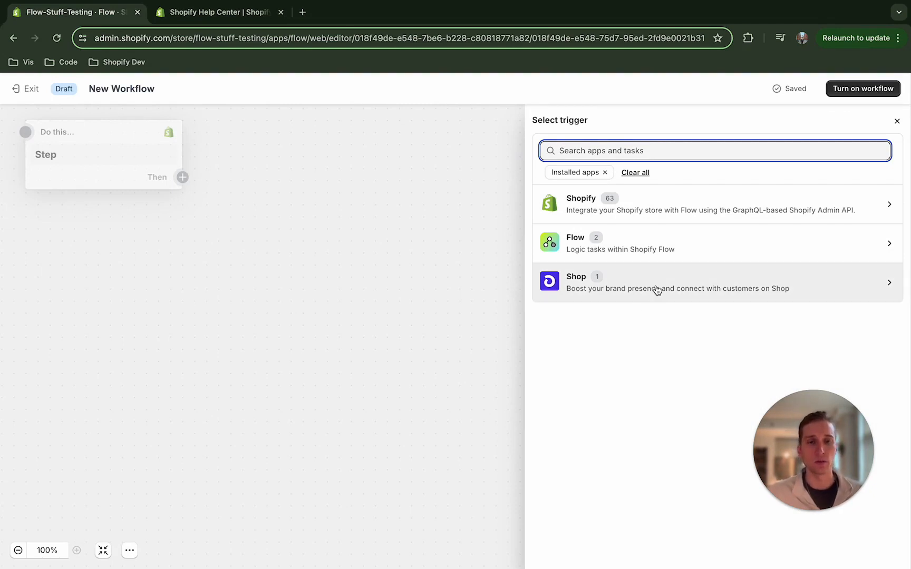
{"action": "mouse_move", "coordinate": [655, 319]}
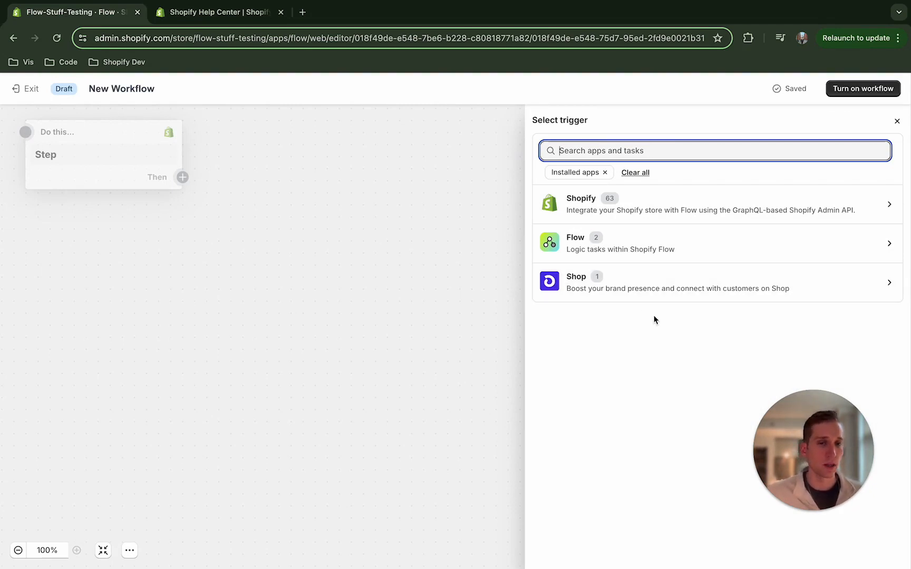
{"action": "mouse_move", "coordinate": [751, 204]}
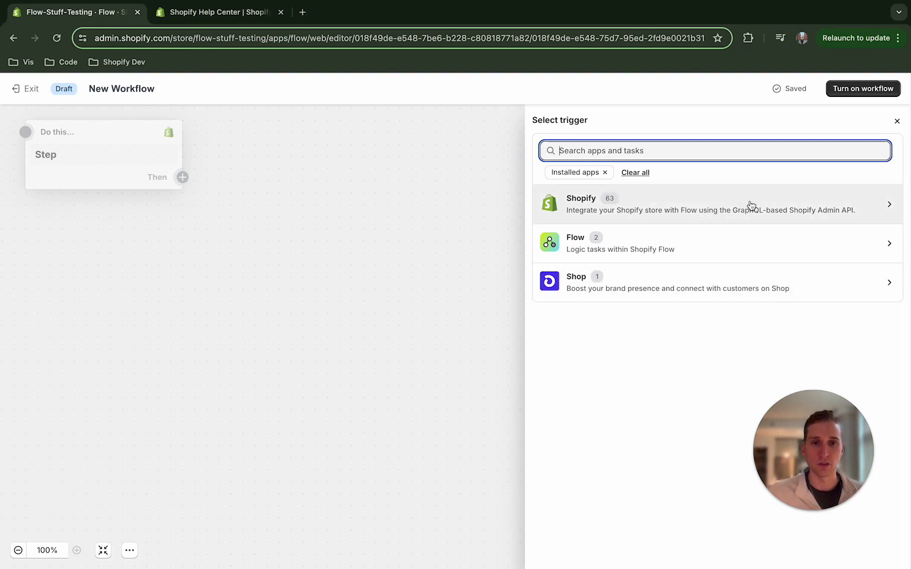
{"action": "mouse_move", "coordinate": [660, 201]}
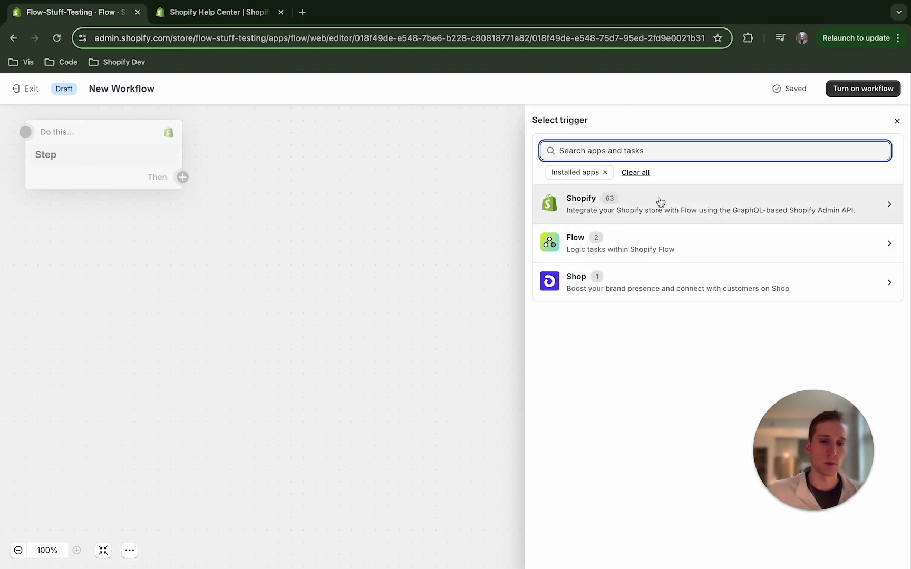
{"action": "mouse_move", "coordinate": [597, 265]}
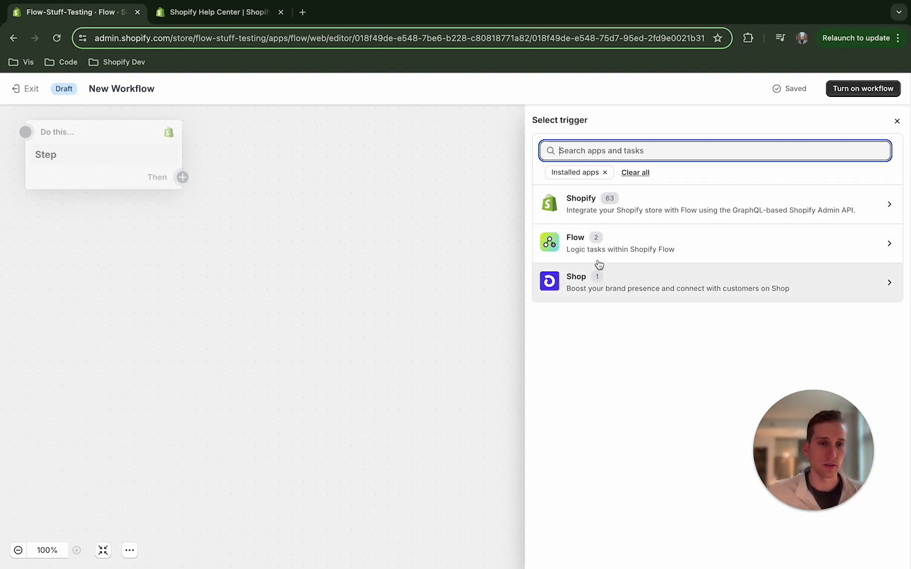
{"action": "mouse_move", "coordinate": [630, 215]}
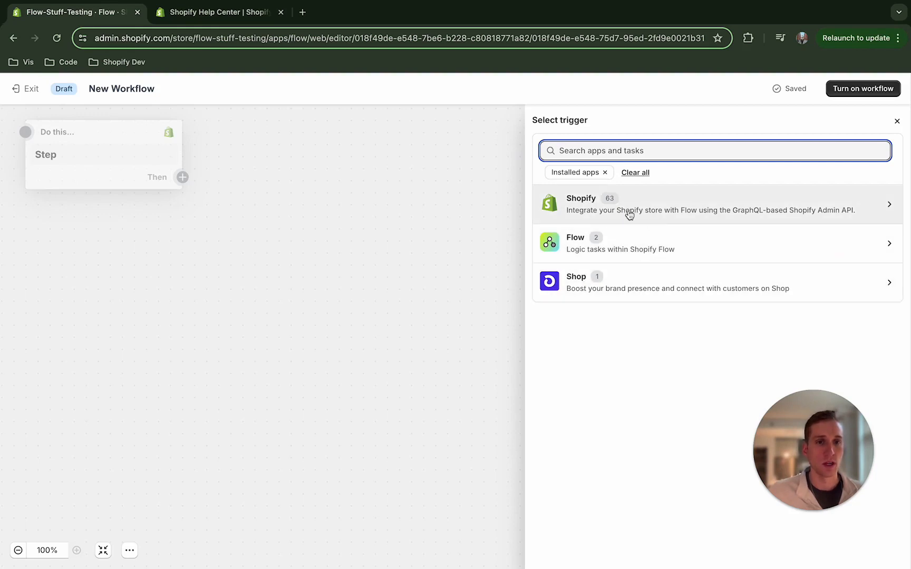
{"action": "mouse_move", "coordinate": [650, 208]}
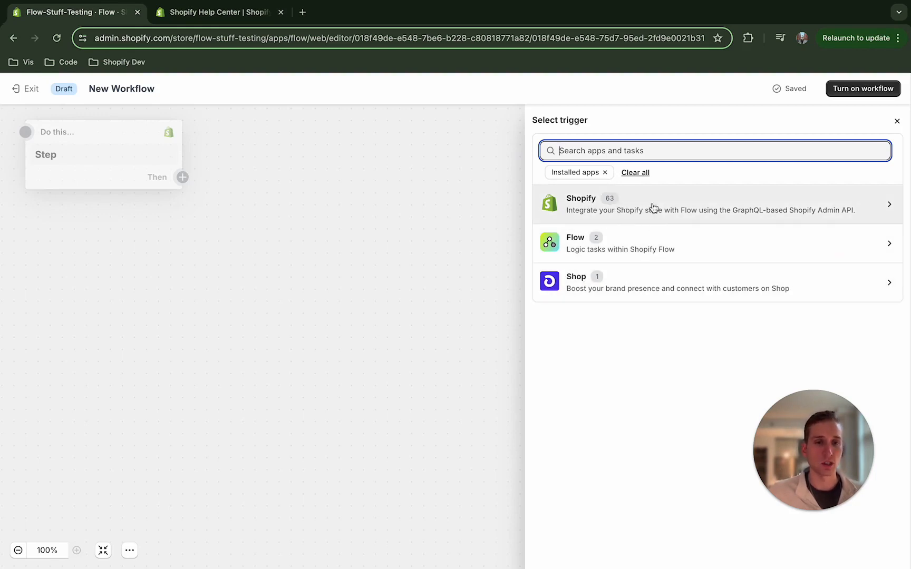
View the Shopify trigger category, then check the Help Center article on triggers.
{"action": "left_click", "coordinate": [650, 204]}
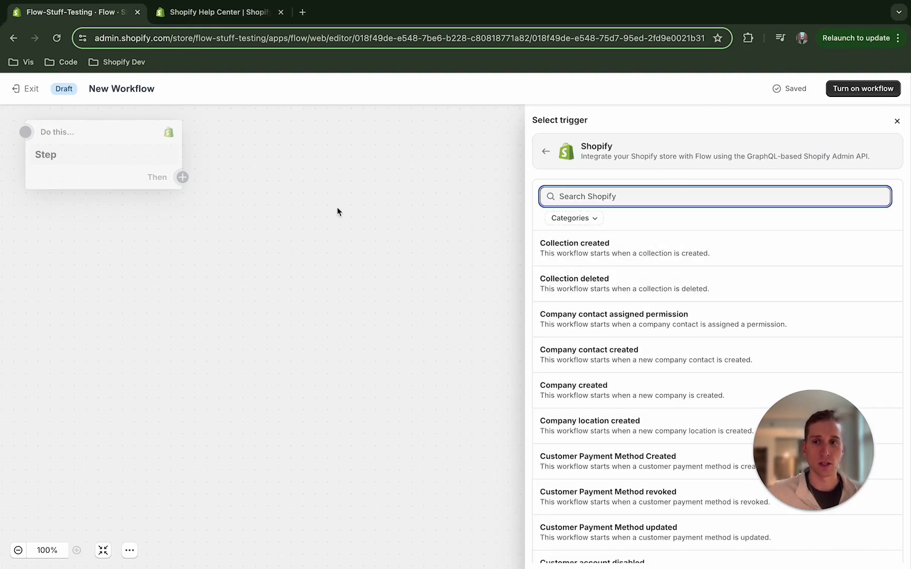
{"action": "left_click", "coordinate": [218, 11]}
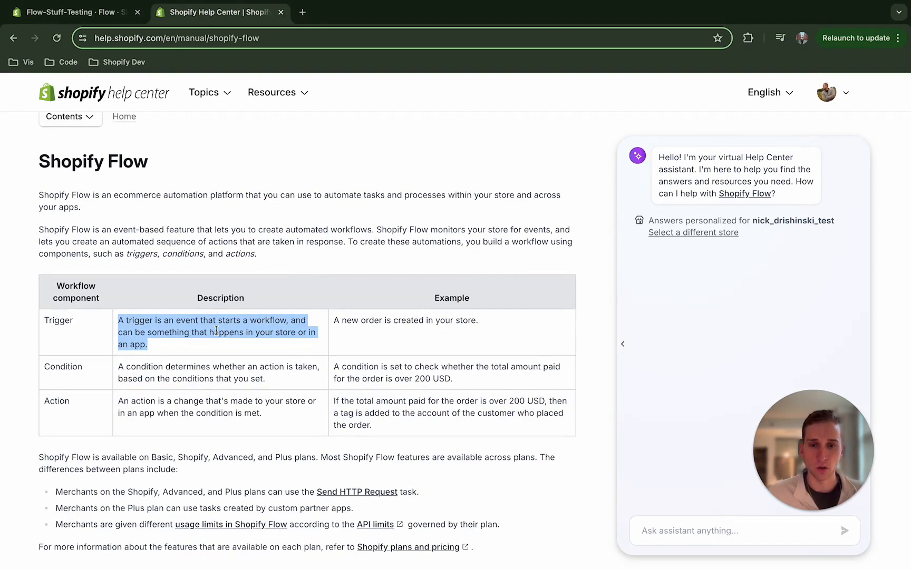
{"action": "mouse_move", "coordinate": [485, 324]}
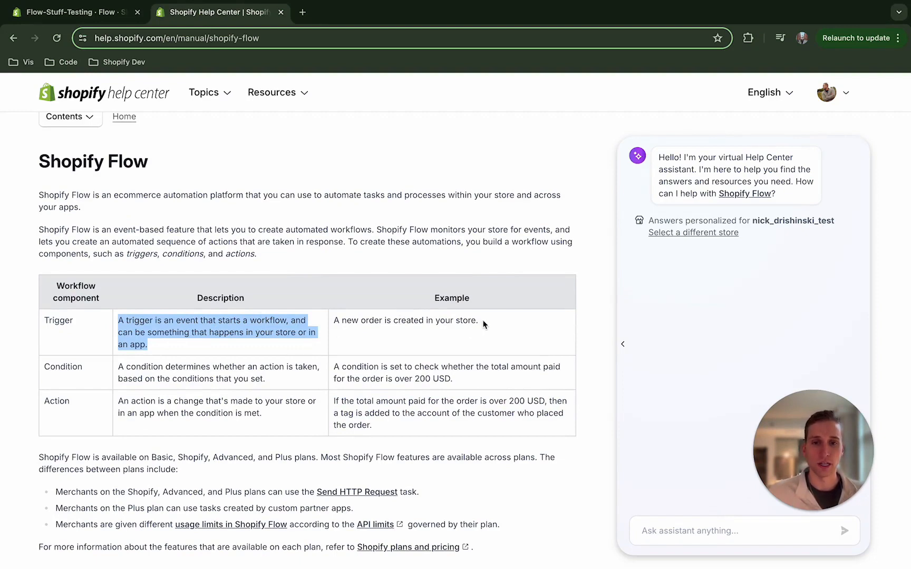
Search triggers for 'product variant' and set Product variant out of stock as the trigger.
{"action": "left_click", "coordinate": [69, 11]}
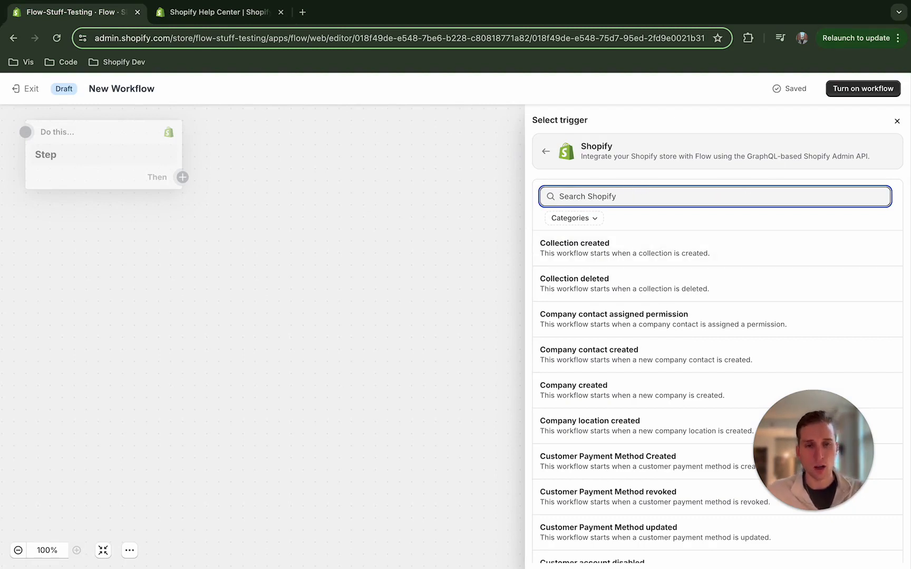
{"action": "type", "text": "product variant"}
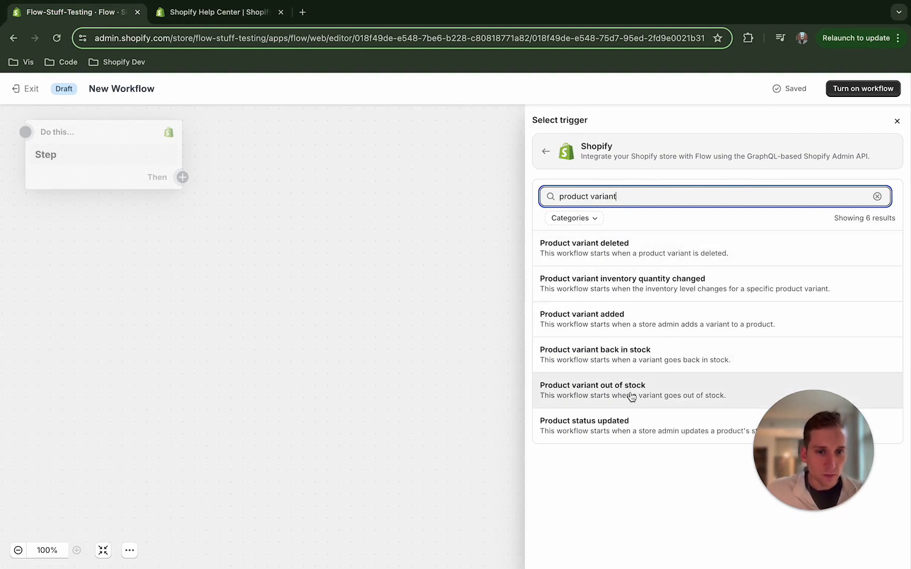
{"action": "left_click", "coordinate": [593, 389]}
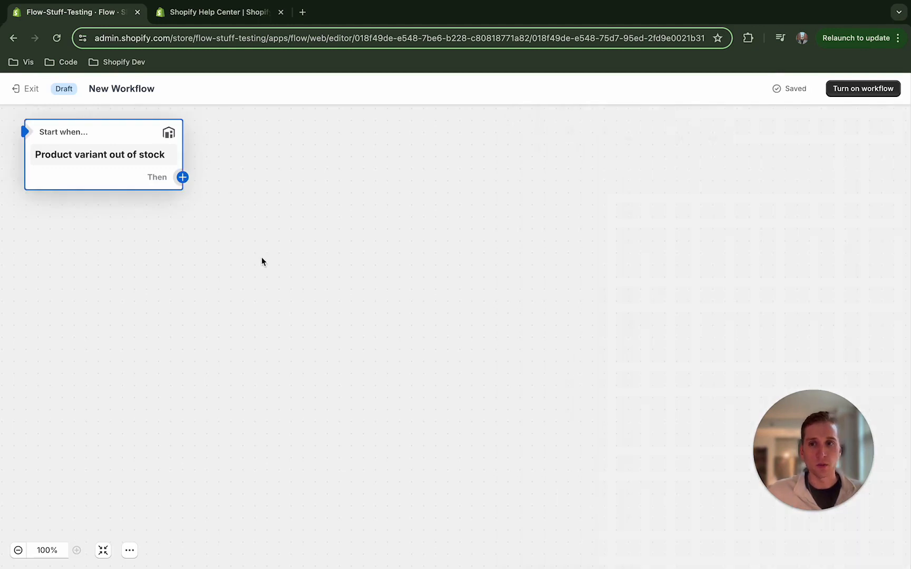
{"action": "left_click", "coordinate": [99, 154]}
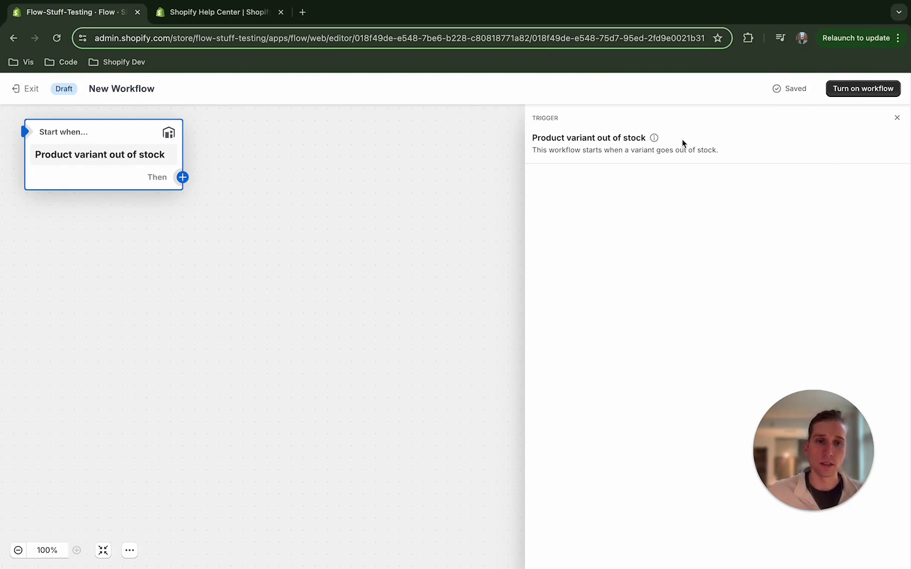
{"action": "left_click", "coordinate": [182, 177]}
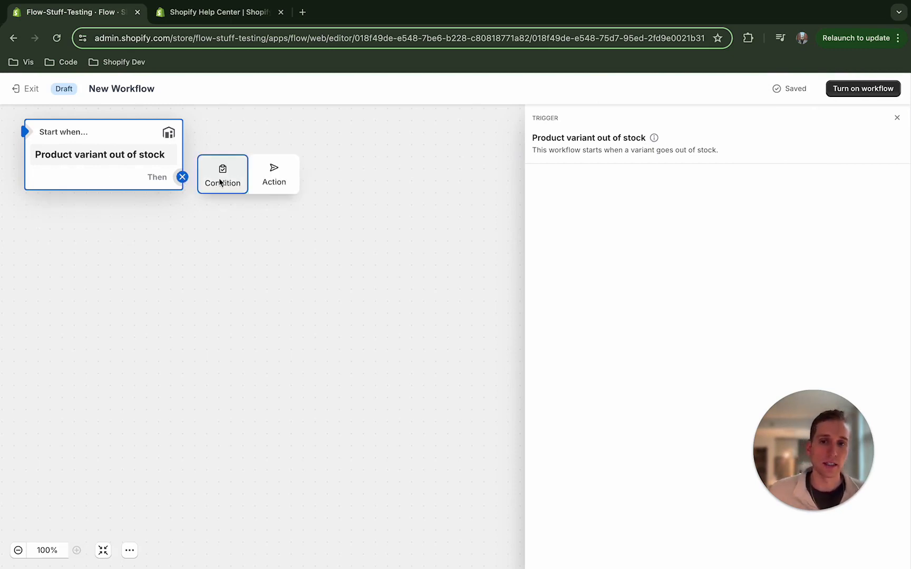
{"action": "left_click", "coordinate": [222, 174]}
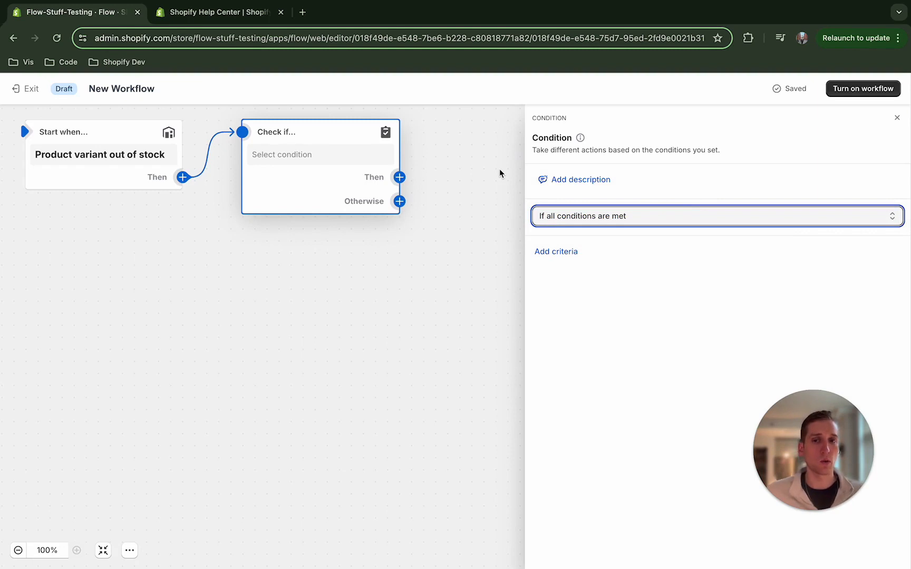
{"action": "mouse_move", "coordinate": [400, 193]}
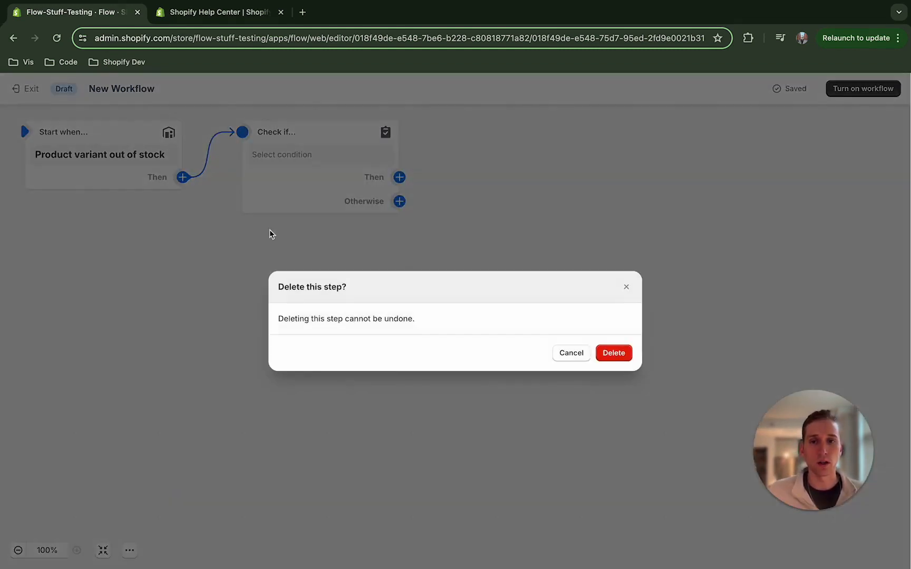
{"action": "left_click", "coordinate": [613, 352]}
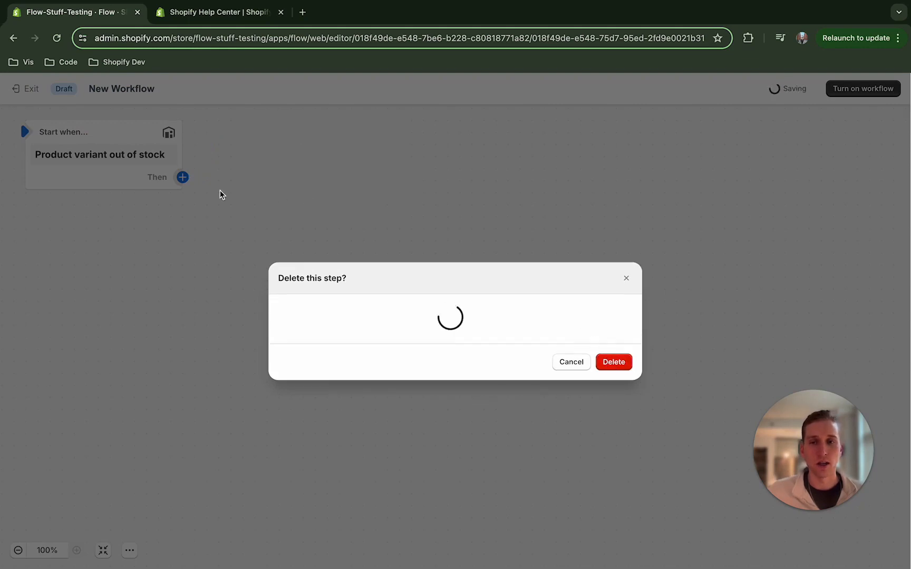
{"action": "left_click", "coordinate": [613, 362]}
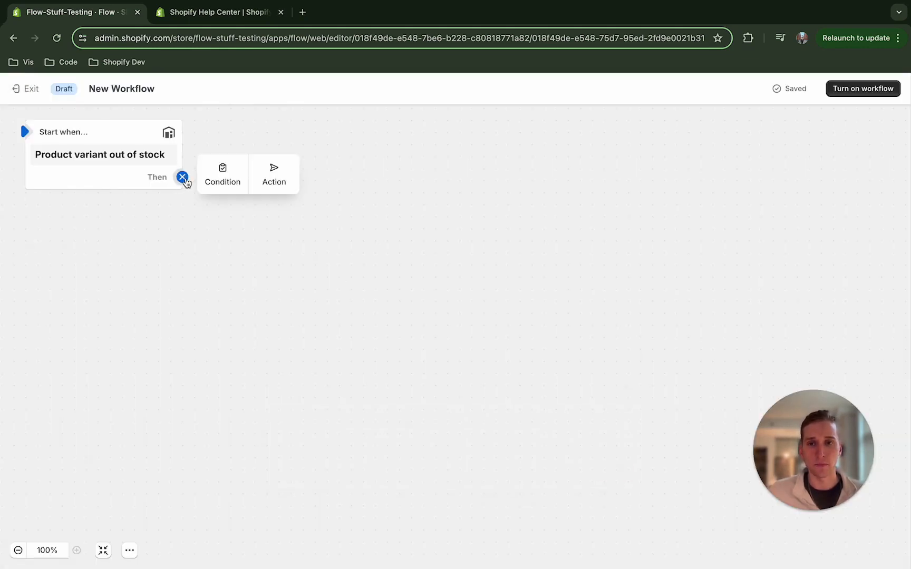
Read the Help Center table's Condition and Action definitions.
{"action": "left_click", "coordinate": [219, 12]}
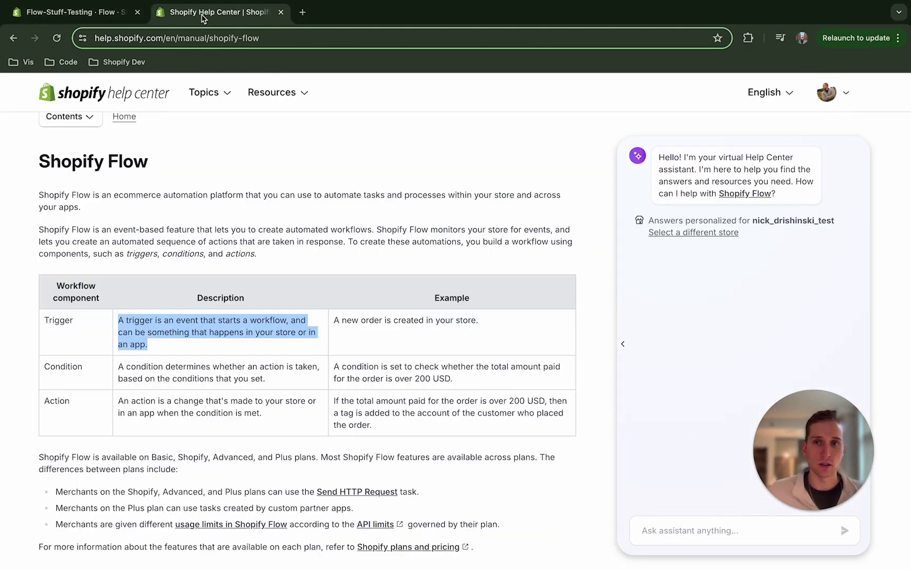
{"action": "scroll", "scroll_direction": "down", "scroll_amount": 3}
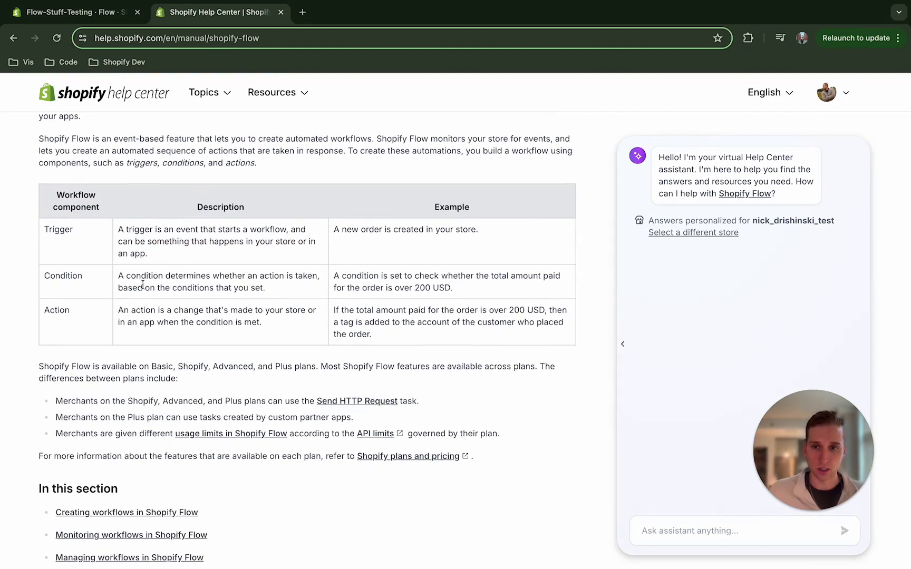
{"action": "mouse_move", "coordinate": [271, 297]}
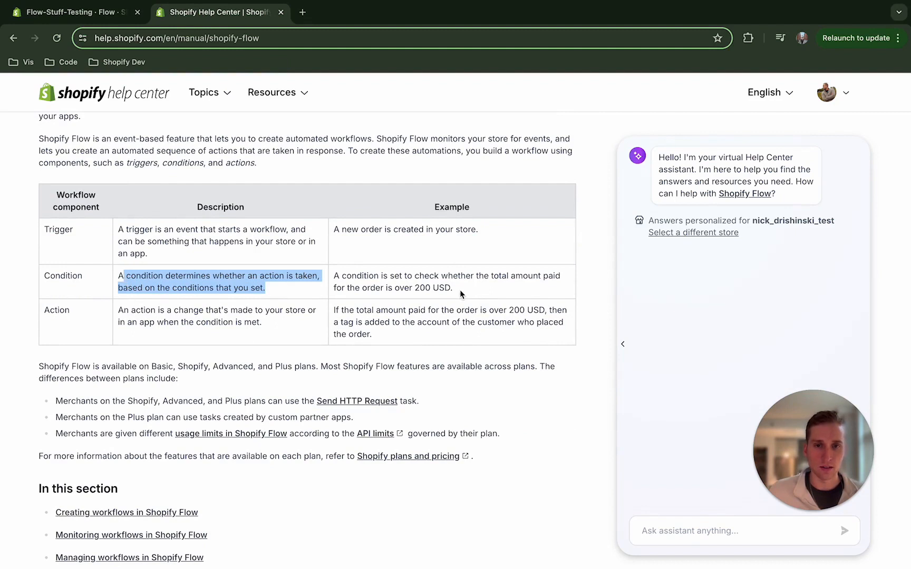
{"action": "left_click", "coordinate": [428, 228]}
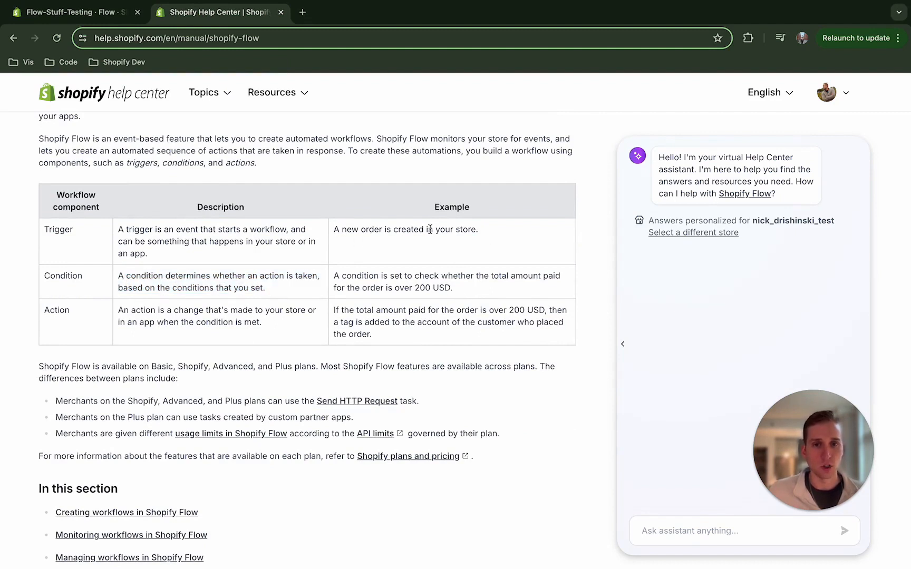
{"action": "mouse_move", "coordinate": [462, 298]}
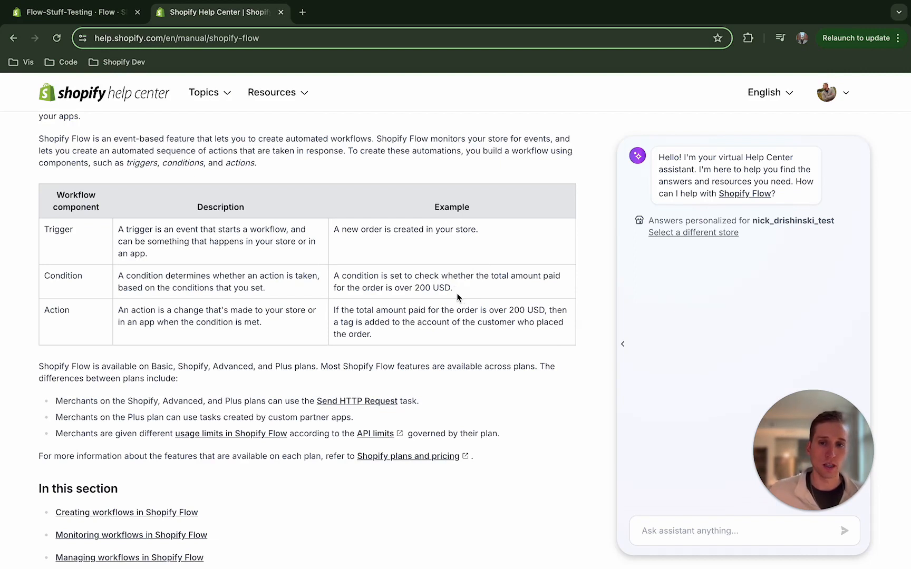
{"action": "mouse_move", "coordinate": [180, 364]}
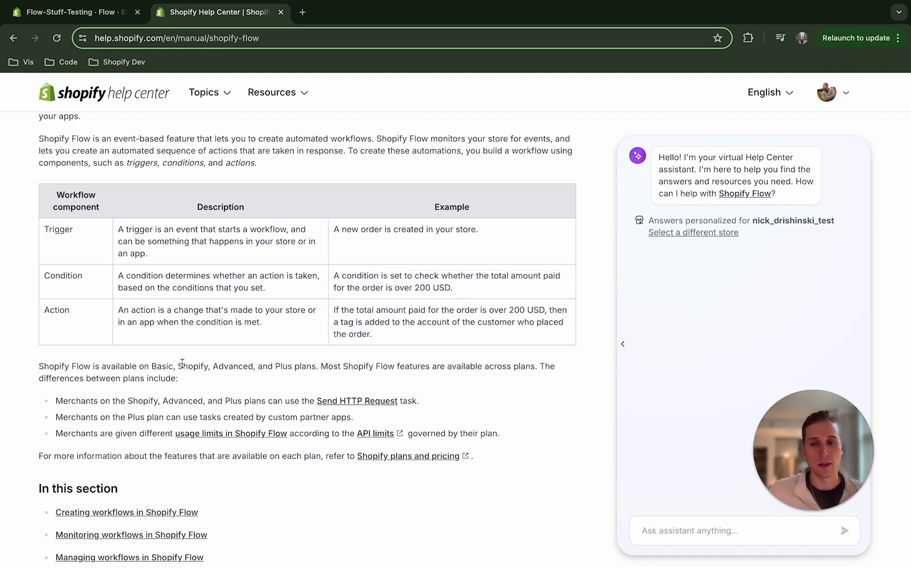
{"action": "mouse_move", "coordinate": [265, 329]}
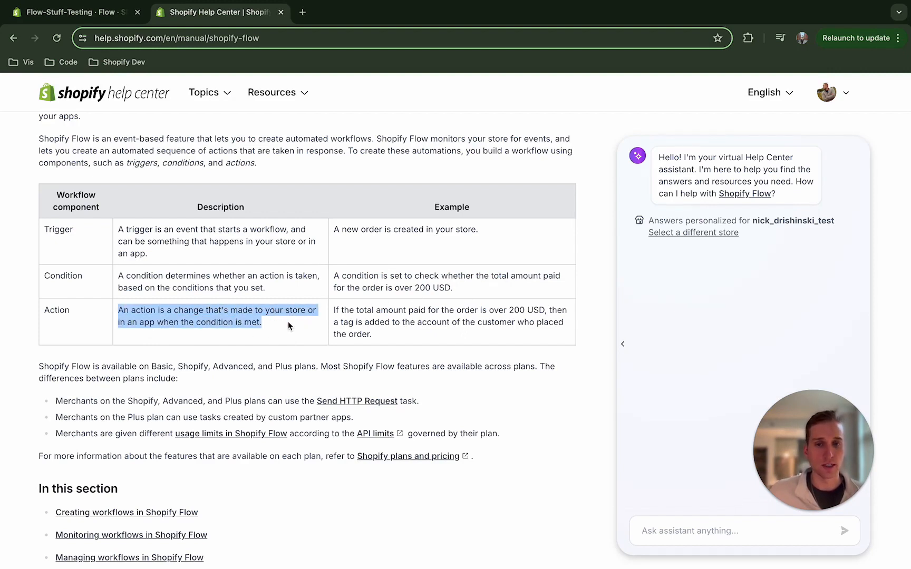
{"action": "left_click", "coordinate": [379, 340]}
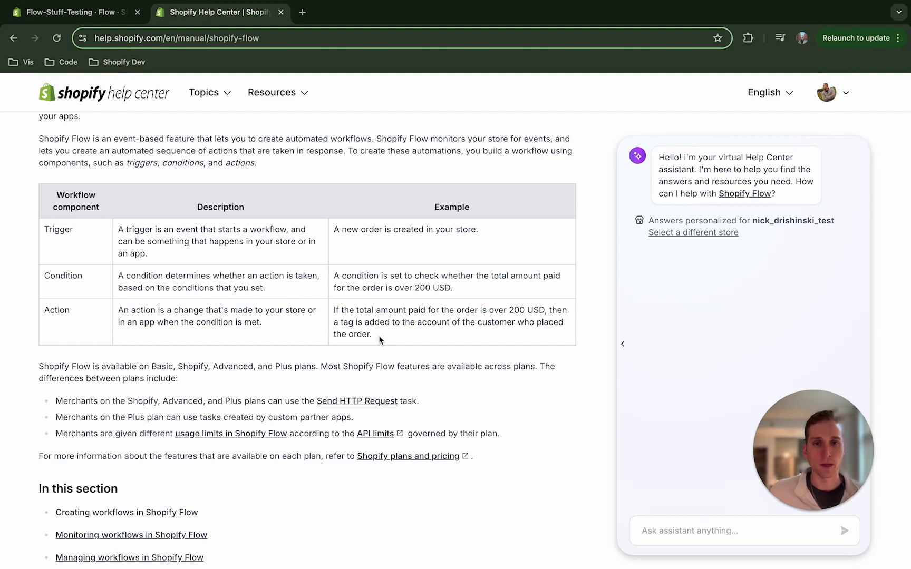
{"action": "mouse_move", "coordinate": [427, 331]}
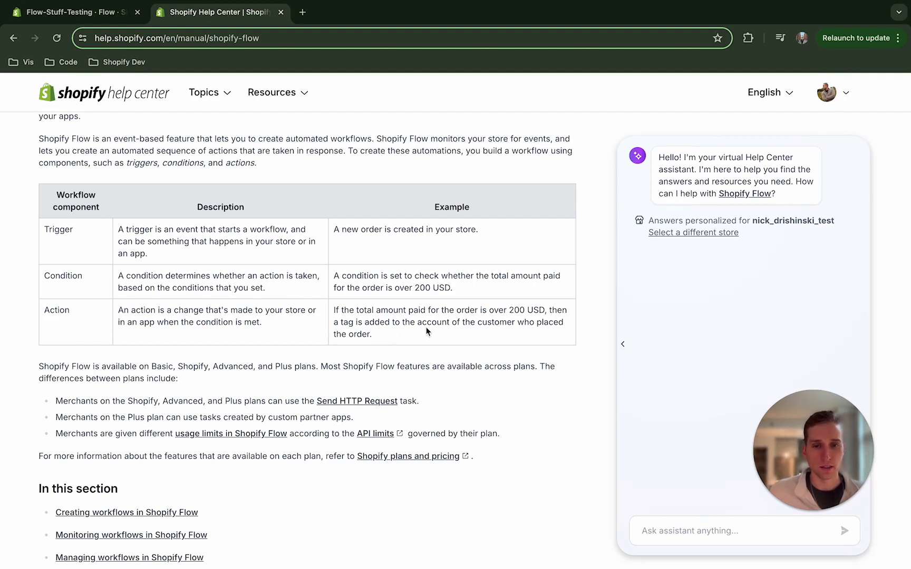
{"action": "mouse_move", "coordinate": [487, 305]}
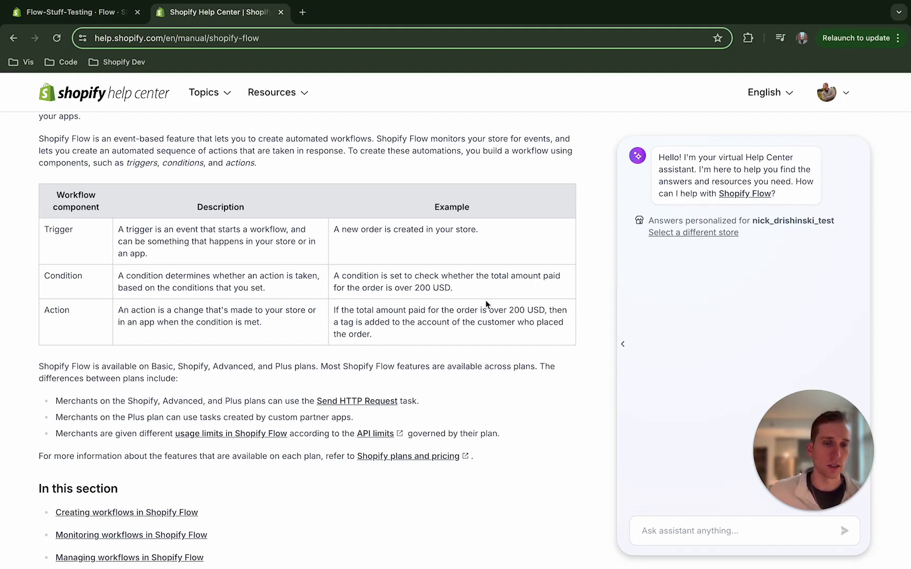
{"action": "mouse_move", "coordinate": [238, 268]}
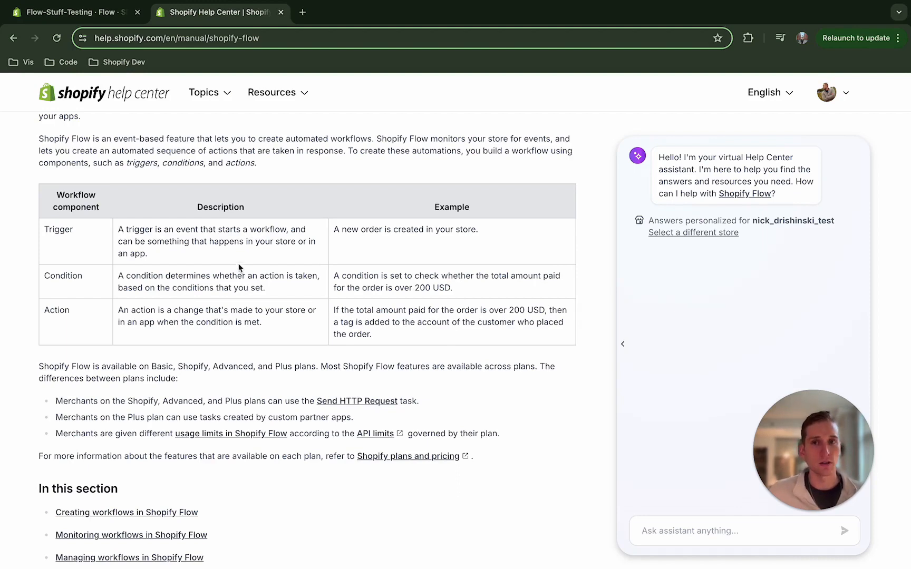
Add a Send internal email action after the out-of-stock trigger.
{"action": "left_click", "coordinate": [70, 11]}
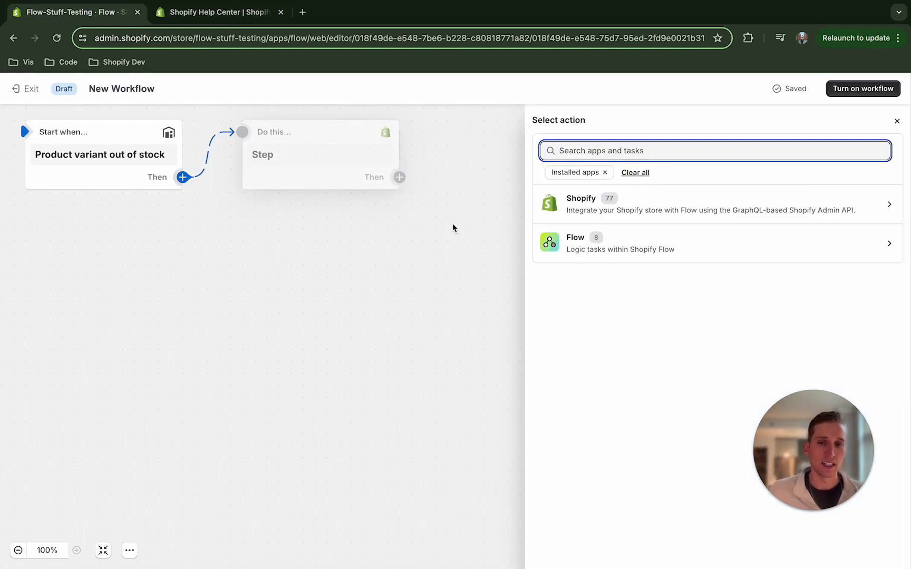
{"action": "mouse_move", "coordinate": [643, 238]}
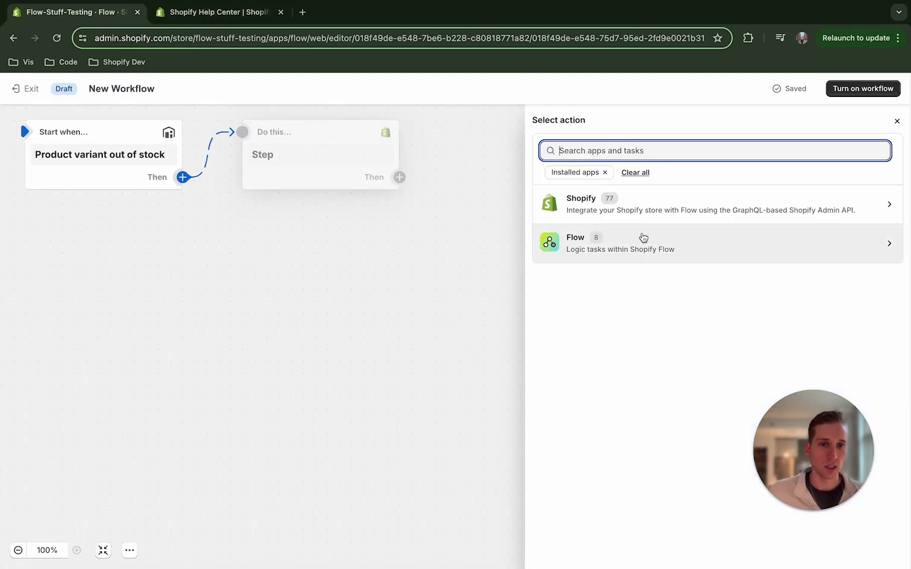
{"action": "left_click", "coordinate": [639, 243]}
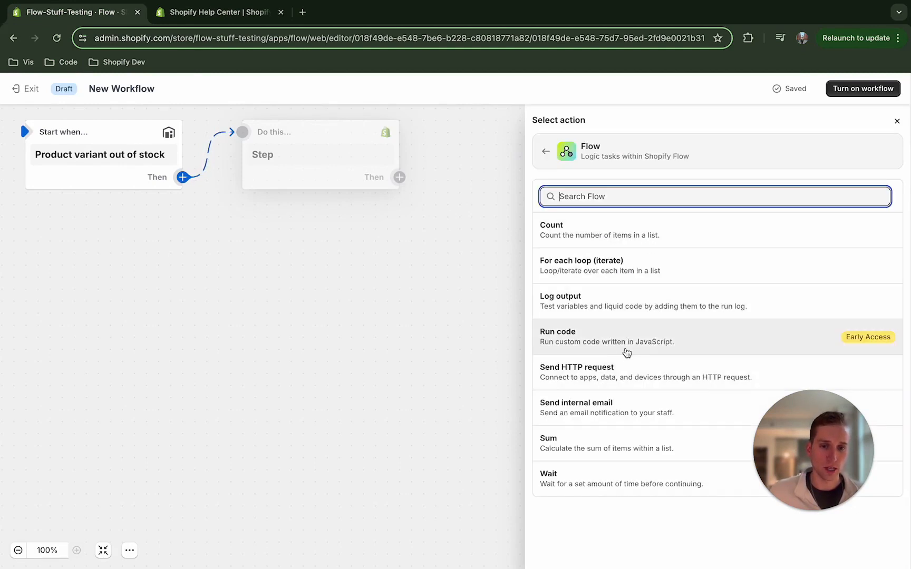
{"action": "left_click", "coordinate": [576, 403]}
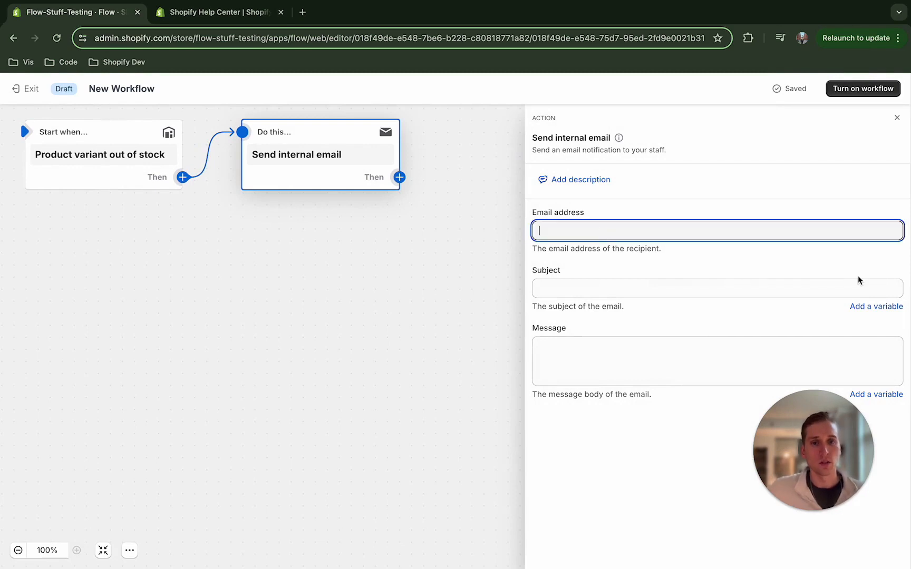
Enter recipient youremail, subject 'Product Variant Out Of Stock!', and begin the message 'The product'.
{"action": "type", "text": "youremail@email.com"}
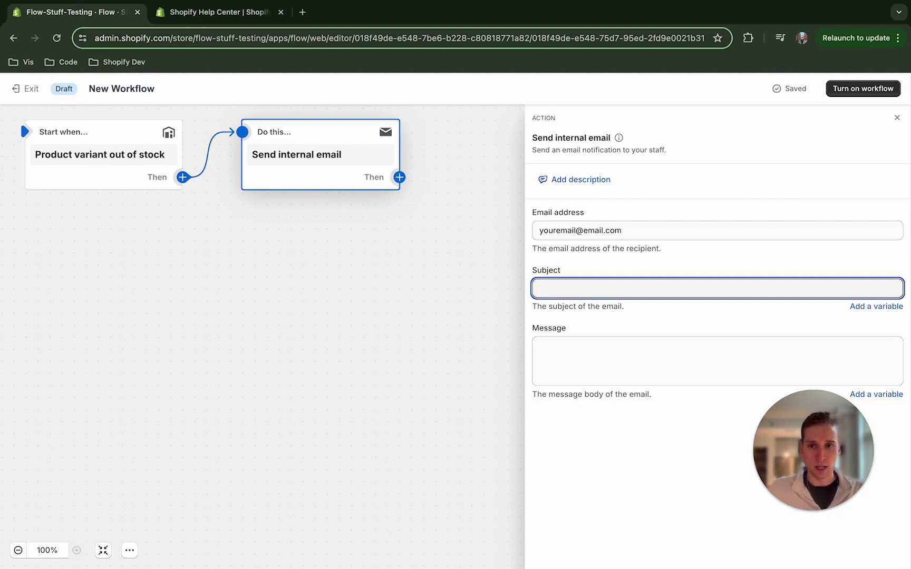
{"action": "type", "text": "Product Varia"}
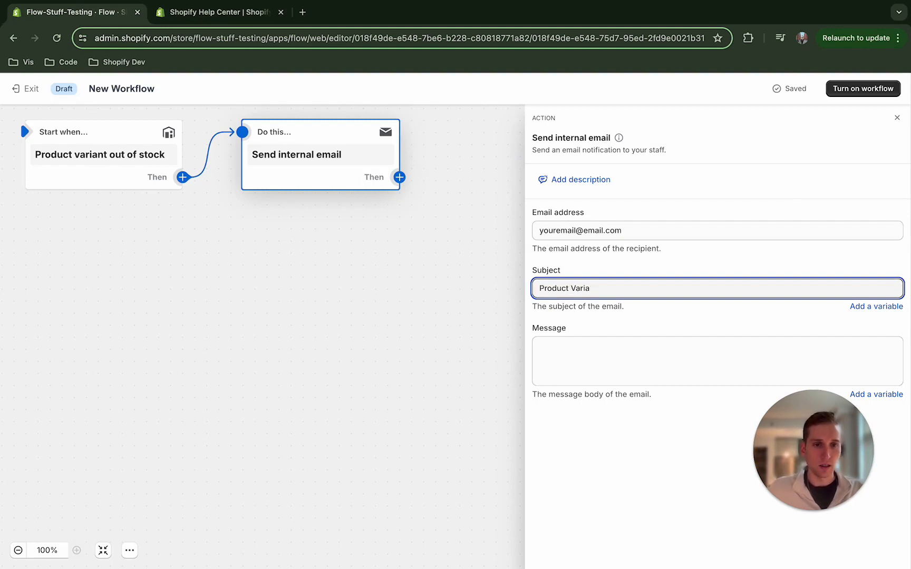
{"action": "type", "text": "nt Out Of STock"}
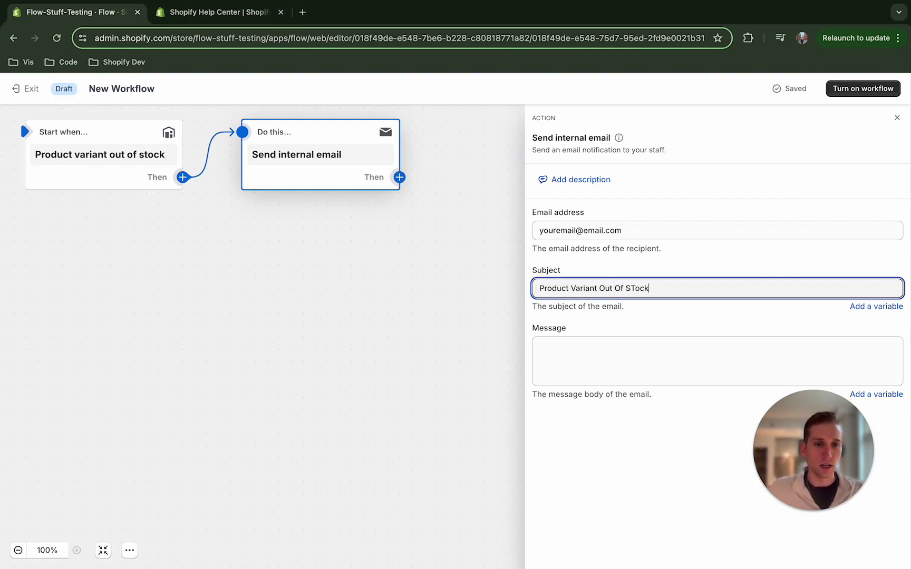
{"action": "type", "text": "!"}
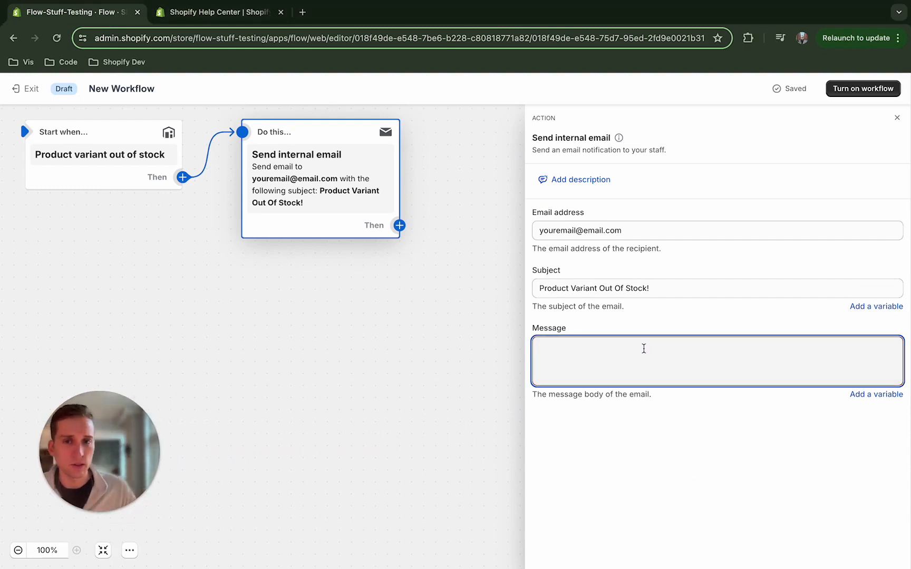
{"action": "left_click", "coordinate": [639, 360]}
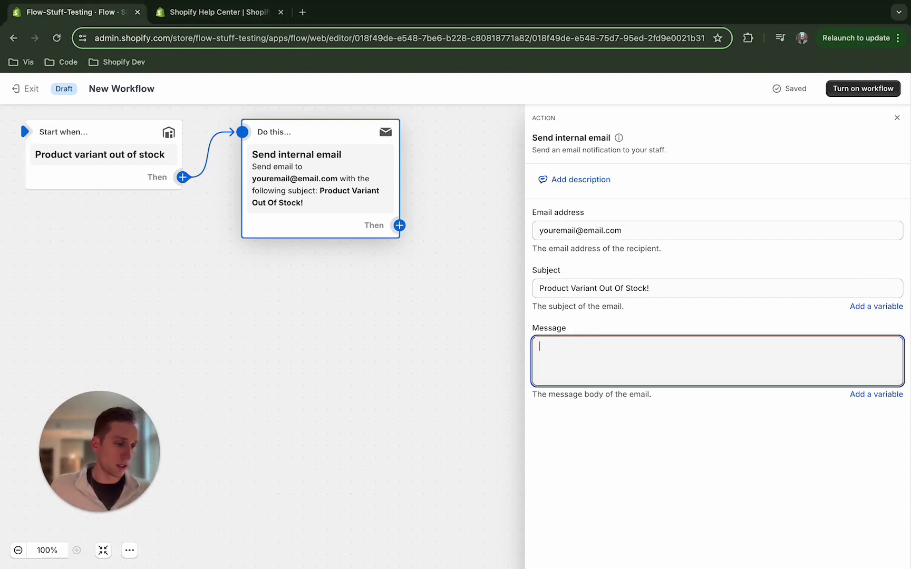
{"action": "type", "text": "The p"}
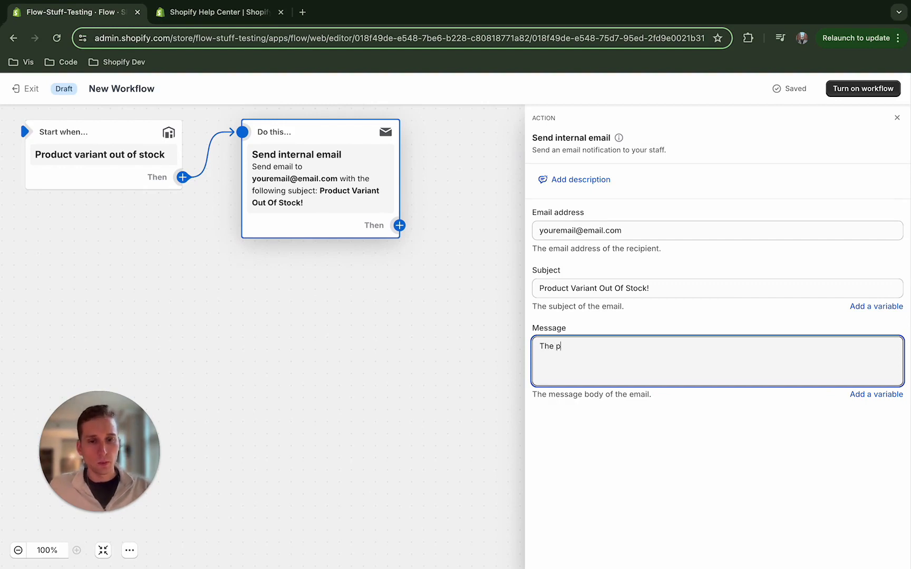
{"action": "type", "text": "roduct"}
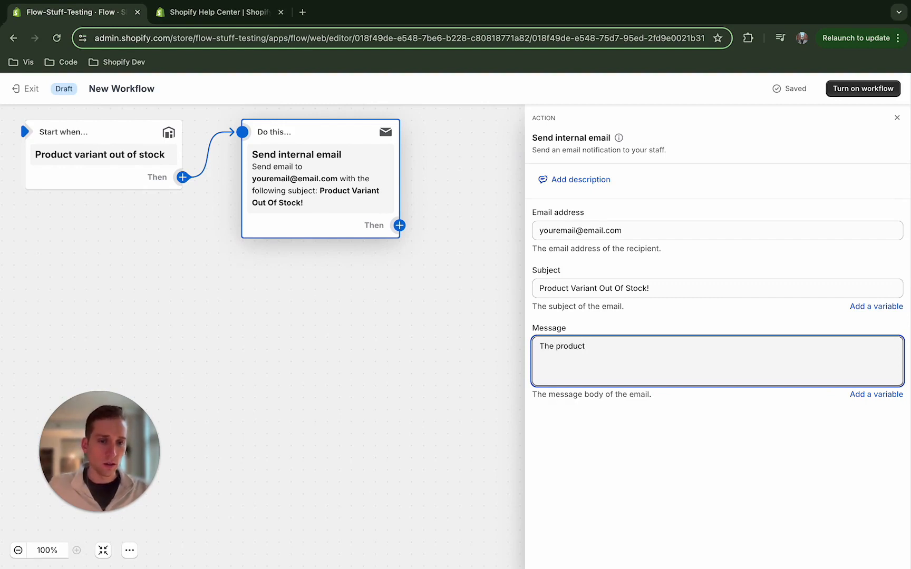
{"action": "mouse_move", "coordinate": [877, 394]}
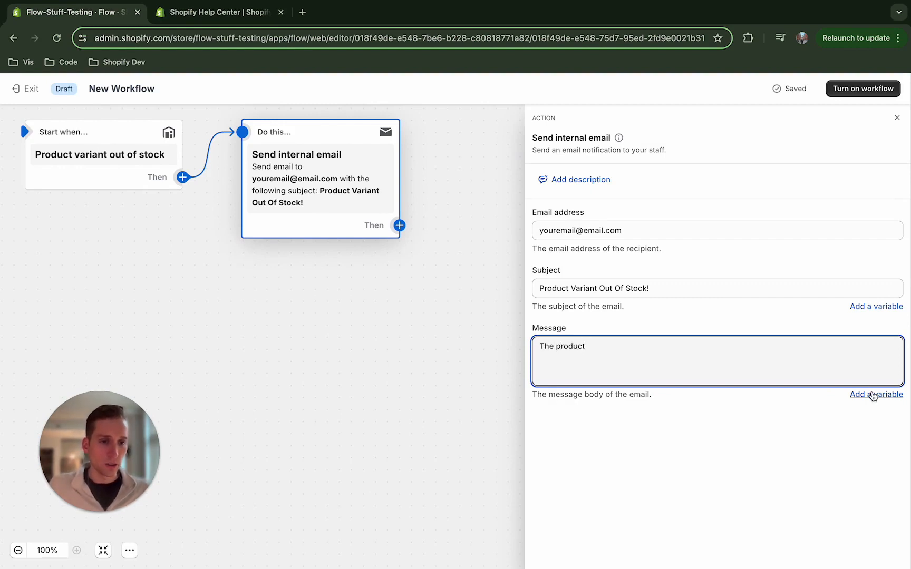
Insert the displayName variable, finish the message with 'is out of stock!', and turn on the workflow.
{"action": "left_click", "coordinate": [877, 395]}
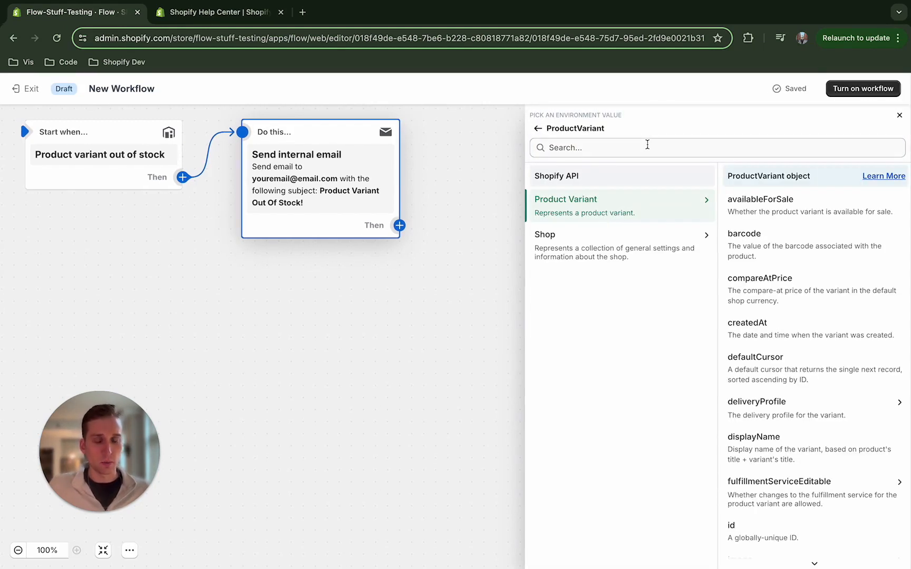
{"action": "type", "text": "d"}
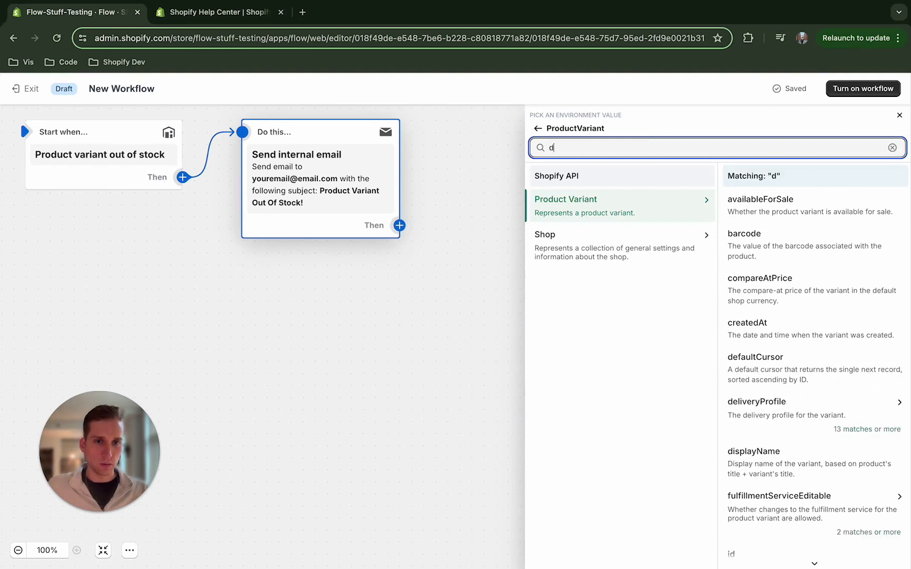
{"action": "type", "text": "isplayN"}
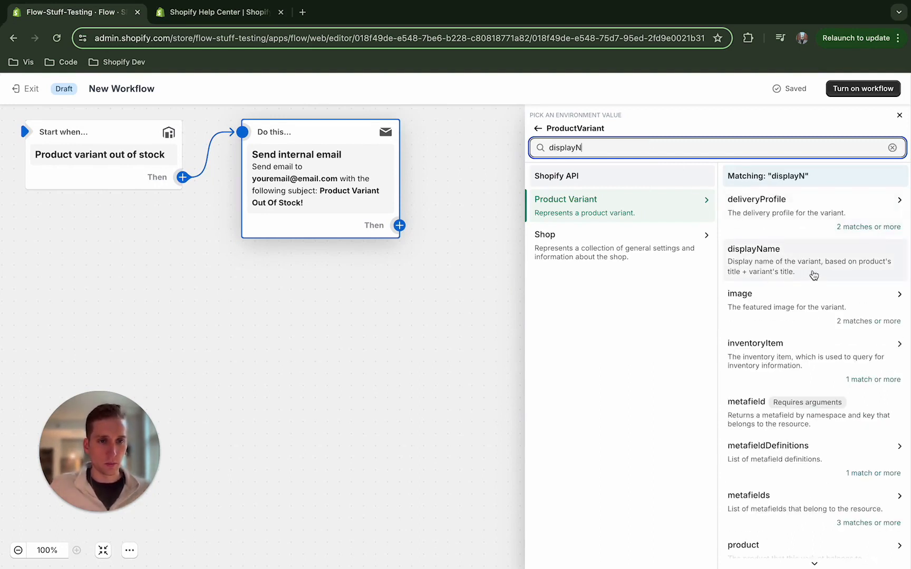
{"action": "mouse_move", "coordinate": [807, 270]}
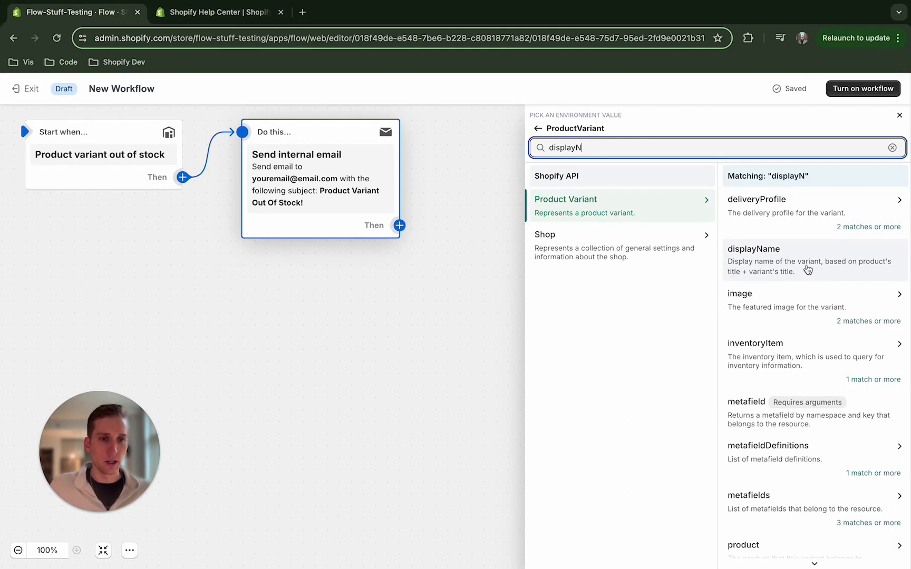
{"action": "left_click", "coordinate": [753, 248]}
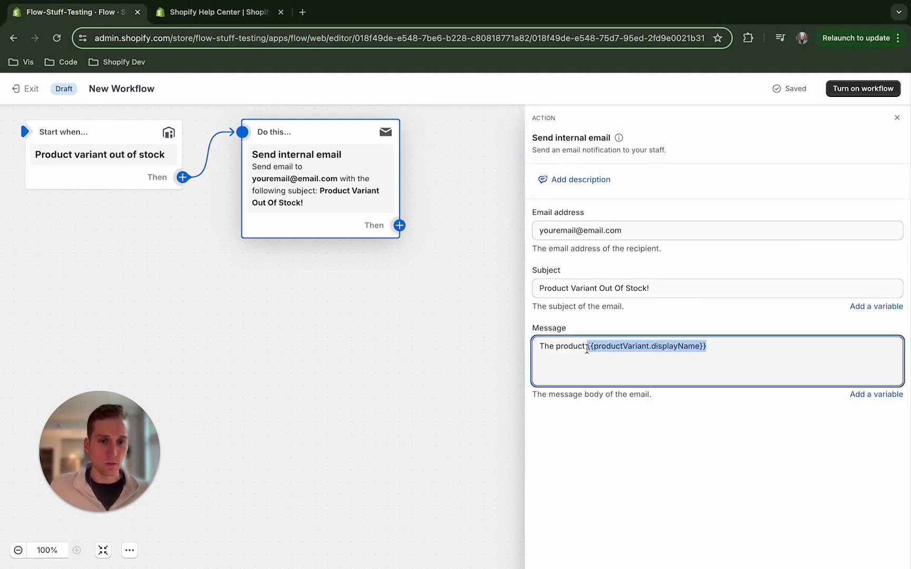
{"action": "type", "text": "is o"}
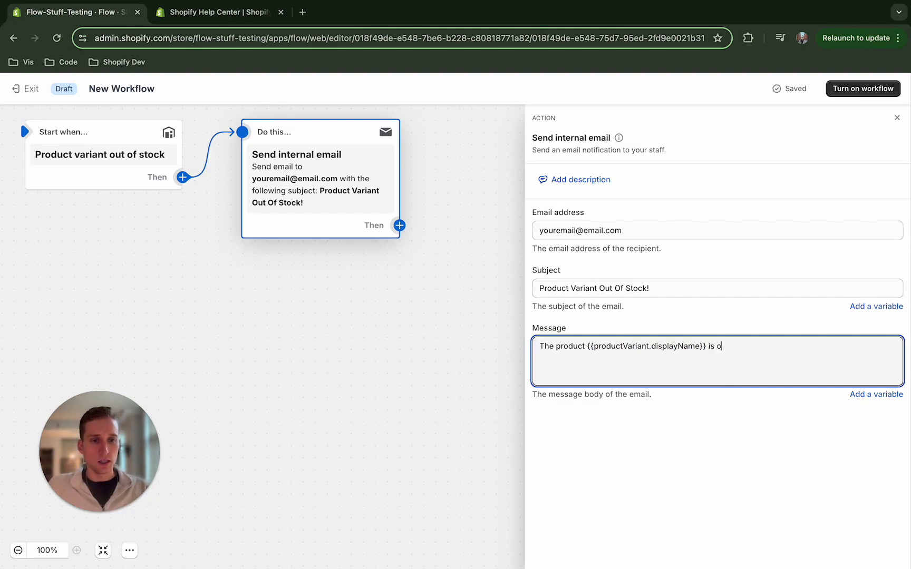
{"action": "type", "text": "ut of stock!"}
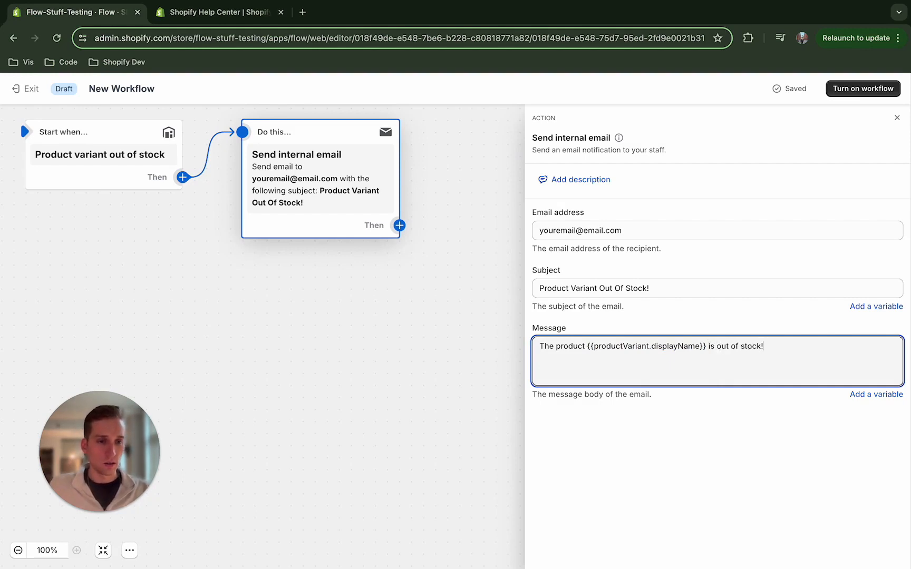
{"action": "mouse_move", "coordinate": [612, 166]}
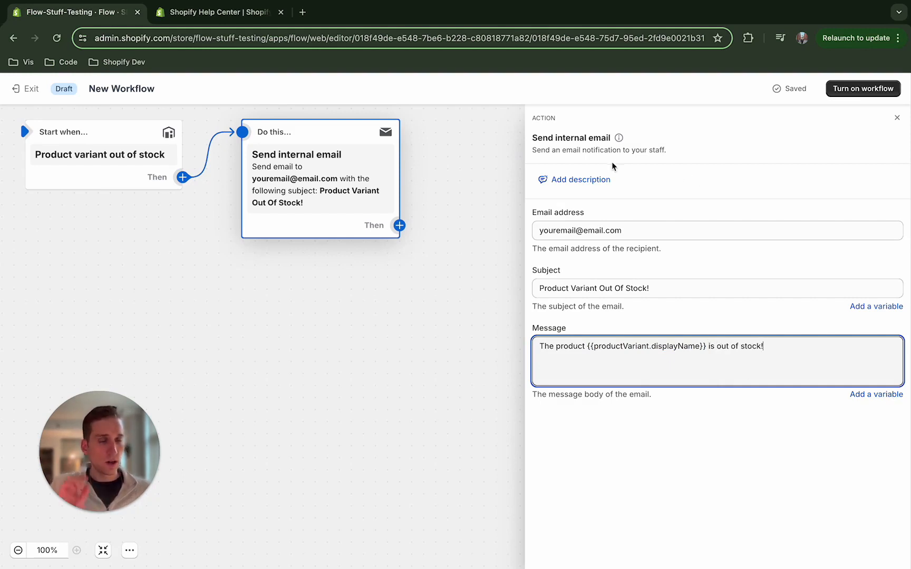
{"action": "mouse_move", "coordinate": [854, 96]}
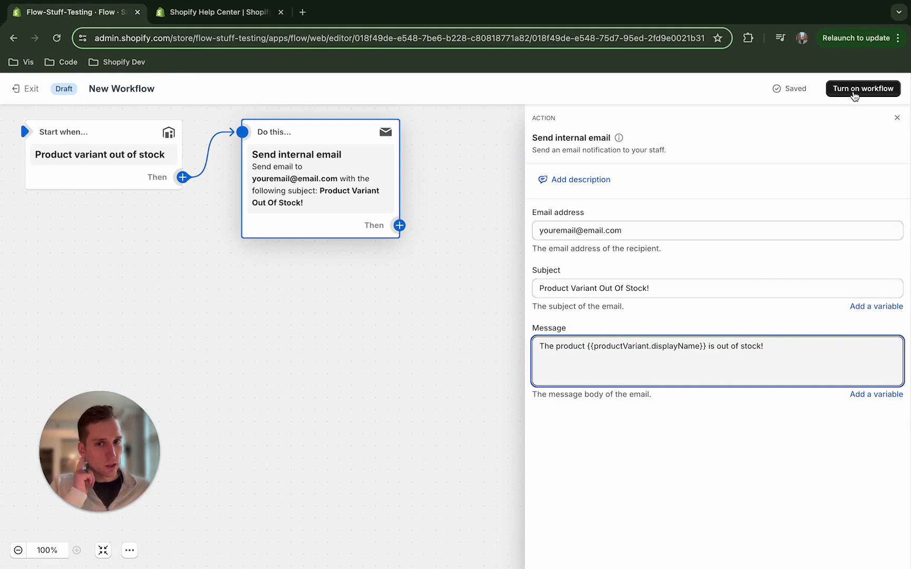
{"action": "left_click", "coordinate": [861, 88]}
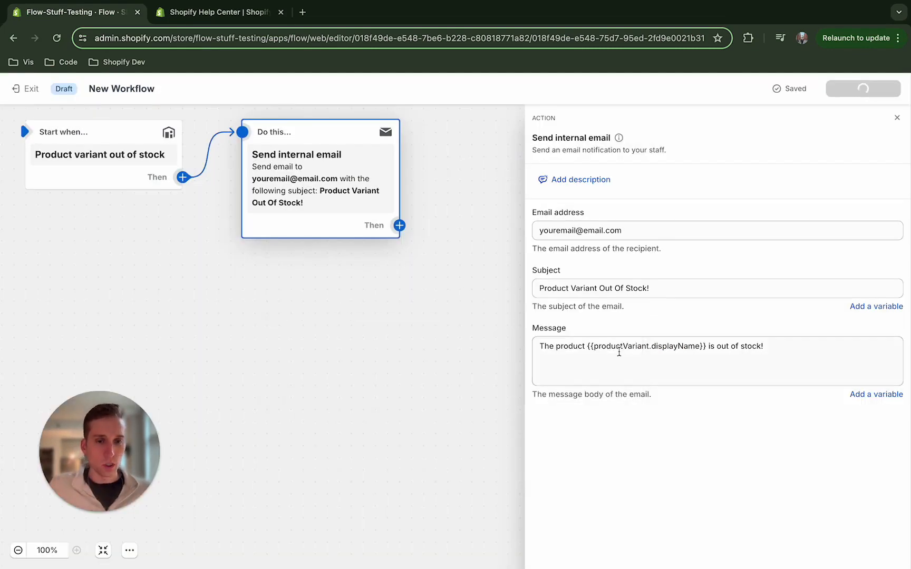
{"action": "left_click", "coordinate": [862, 89]}
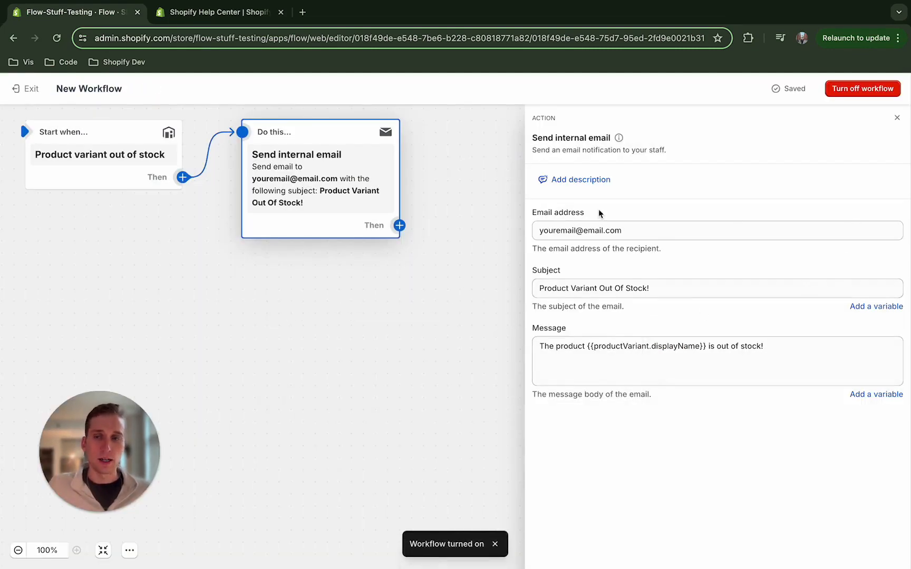
Open The Videographer Snowboard from Products, with its Medium and Large variants at 0 available.
{"action": "left_click", "coordinate": [25, 88]}
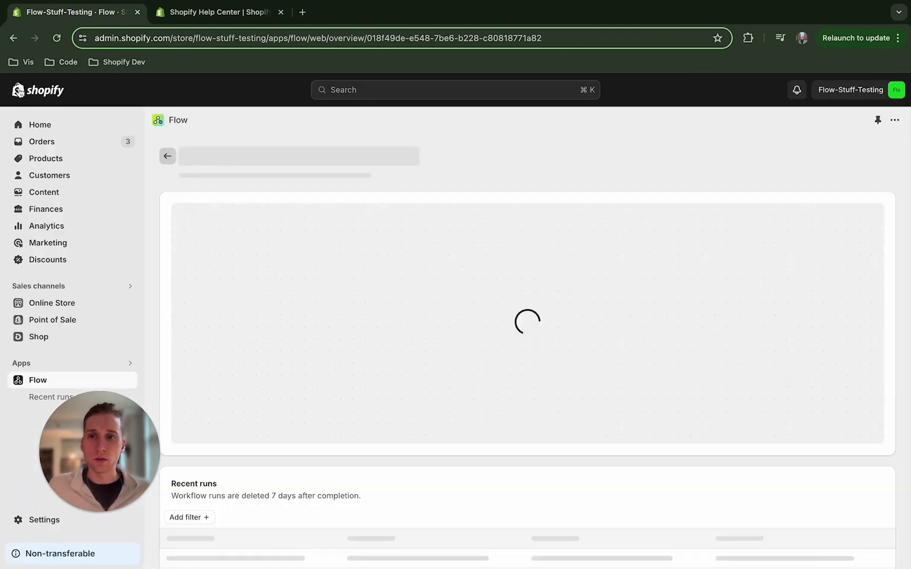
{"action": "left_click", "coordinate": [46, 158]}
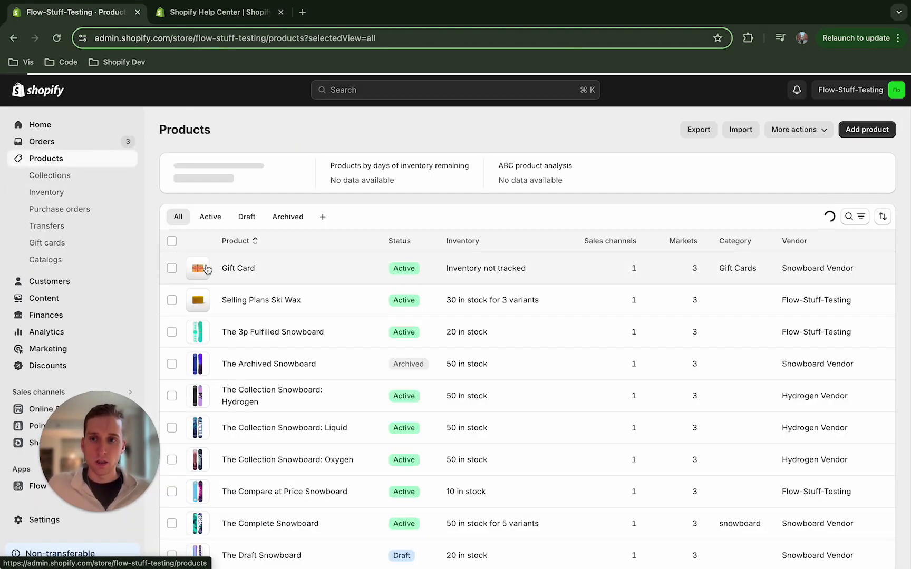
{"action": "scroll", "scroll_direction": "down", "scroll_amount": 3}
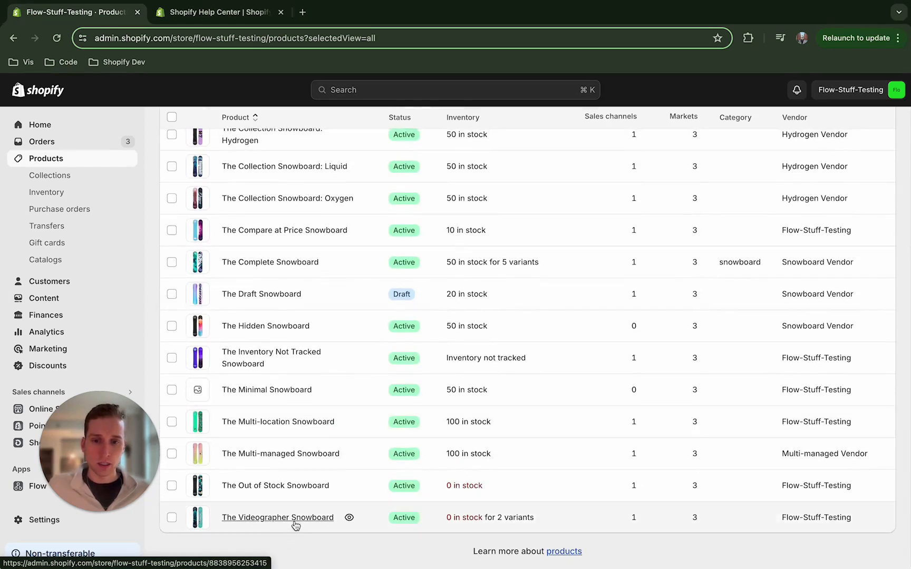
{"action": "left_click", "coordinate": [277, 517]}
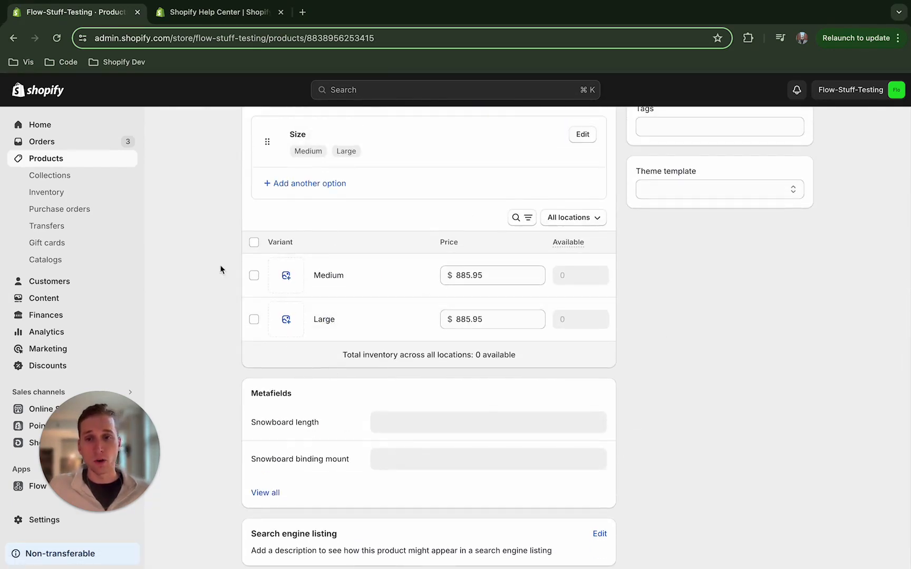
{"action": "mouse_move", "coordinate": [520, 201]}
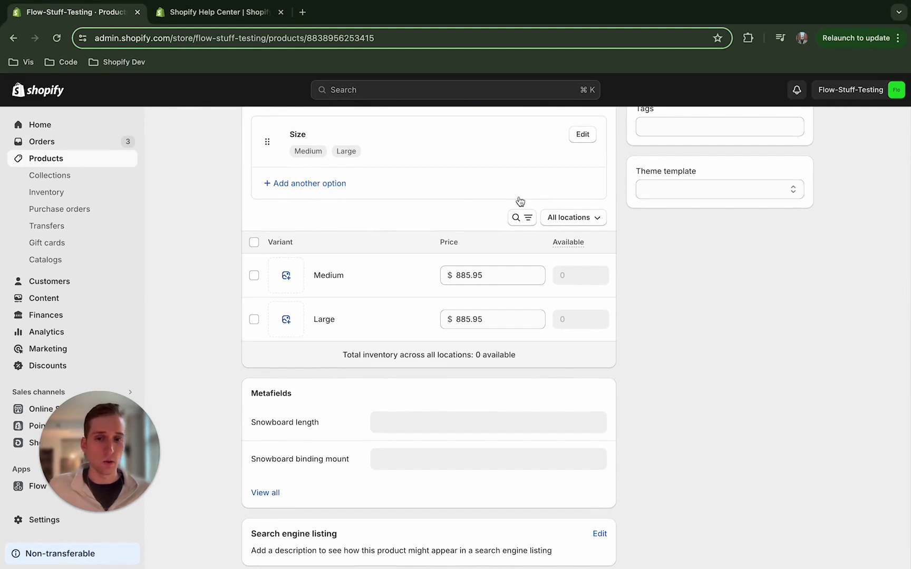
{"action": "scroll", "scroll_direction": "up", "scroll_amount": 3}
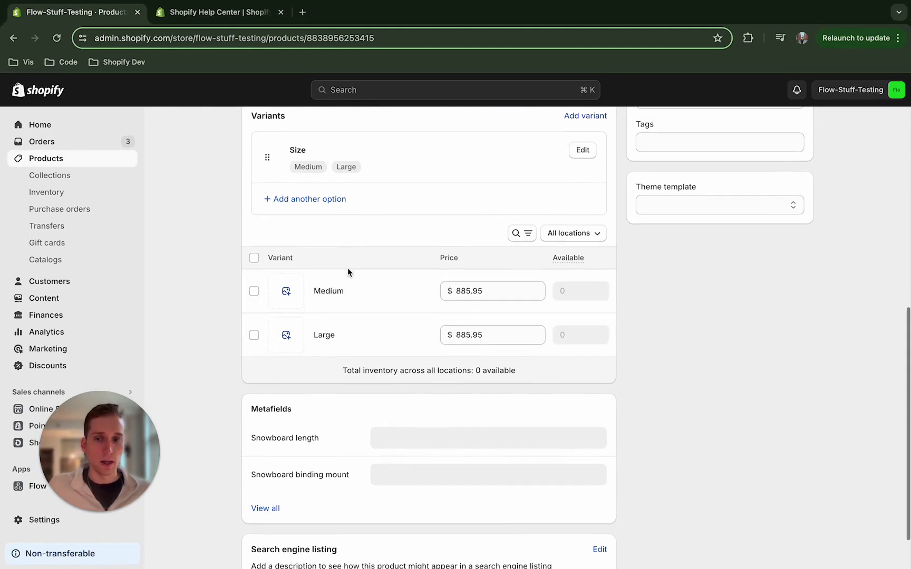
Set The Videographer Snowboard Large to 1 available in Inventory and save.
{"action": "left_click", "coordinate": [46, 193]}
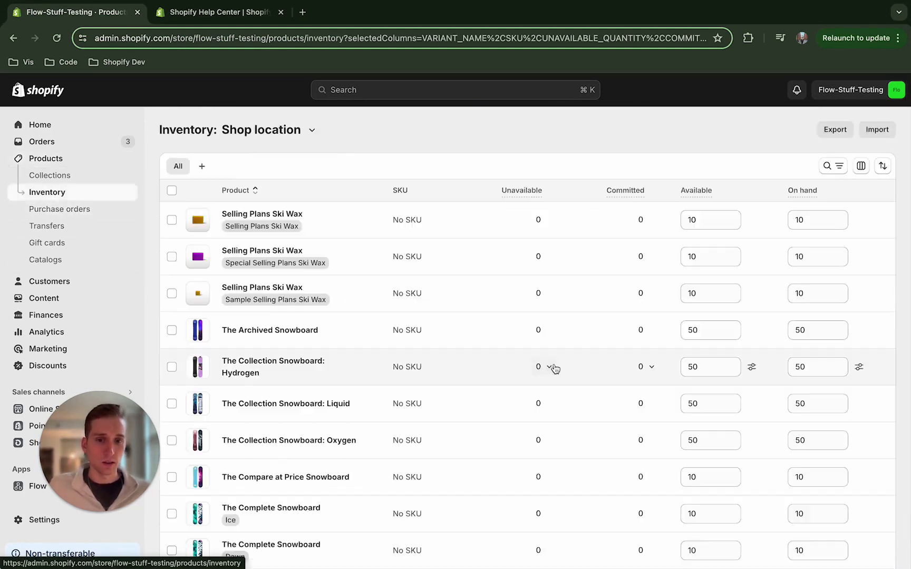
{"action": "scroll", "scroll_direction": "down", "scroll_amount": 3}
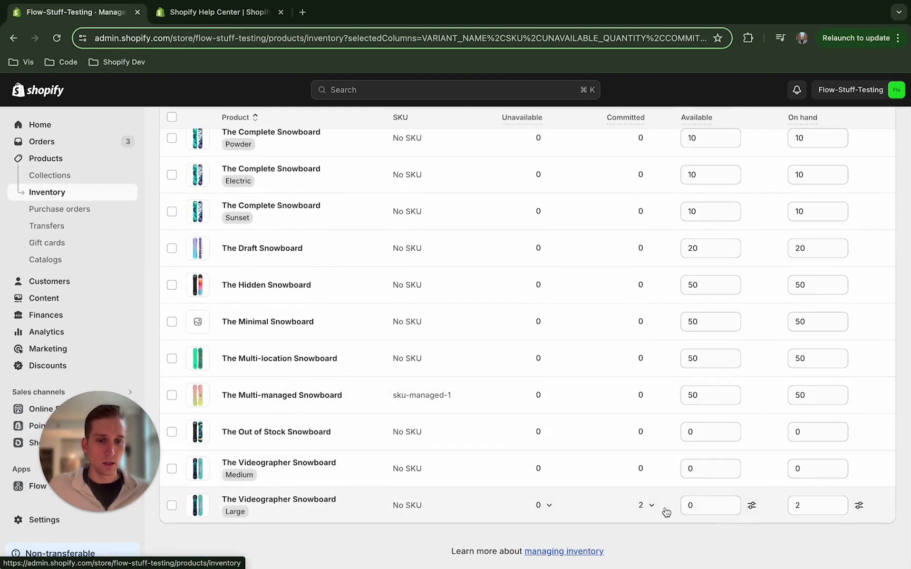
{"action": "scroll", "scroll_direction": "up", "scroll_amount": 3}
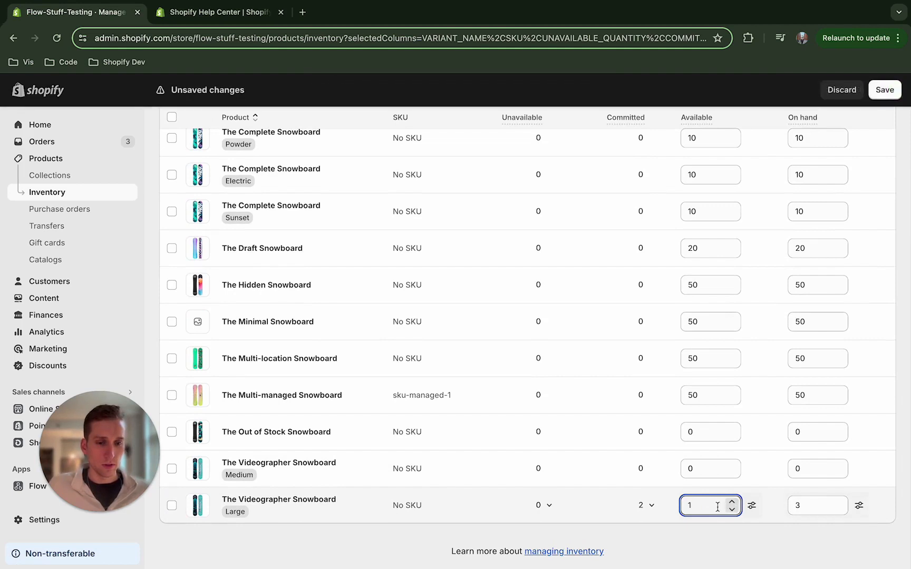
{"action": "left_click", "coordinate": [884, 90]}
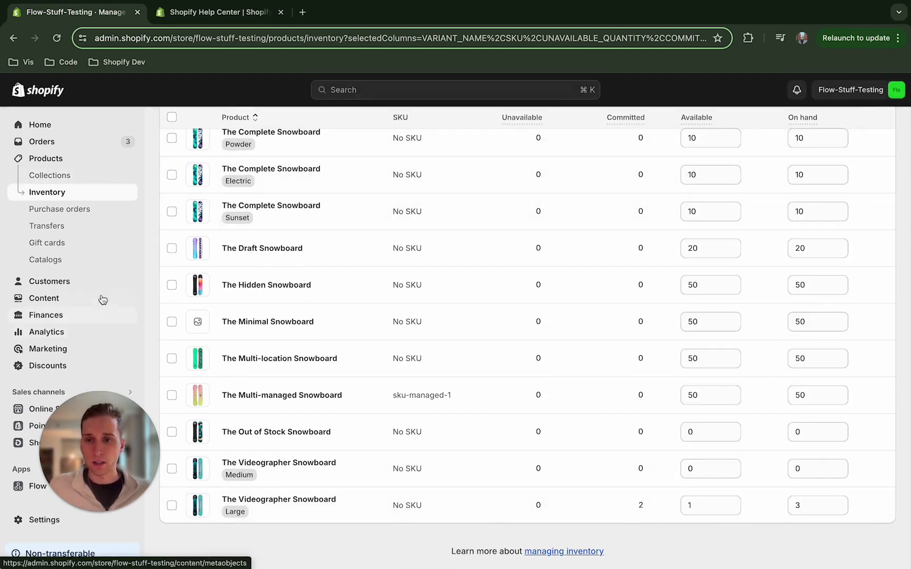
Preview the storefront using debut-vintage-theme.
{"action": "left_click", "coordinate": [52, 302]}
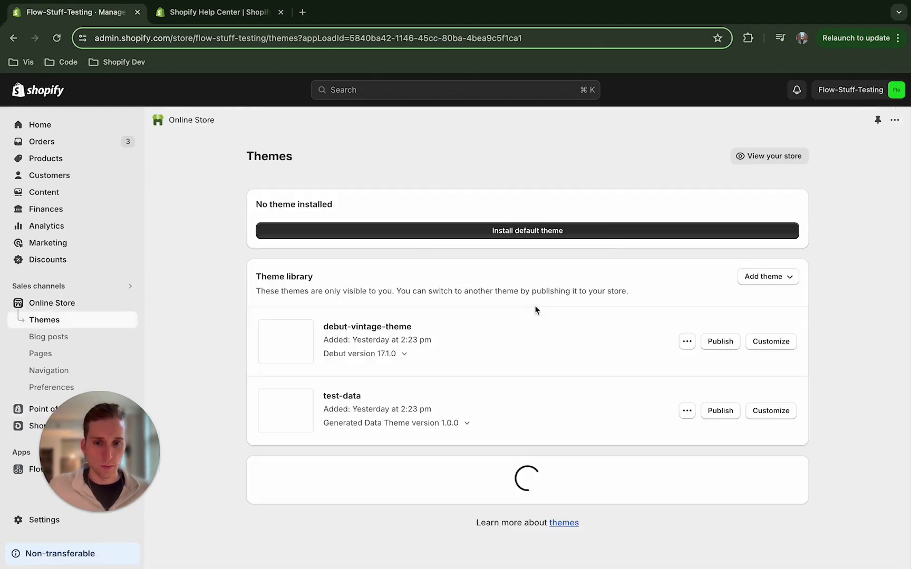
{"action": "left_click", "coordinate": [686, 341]}
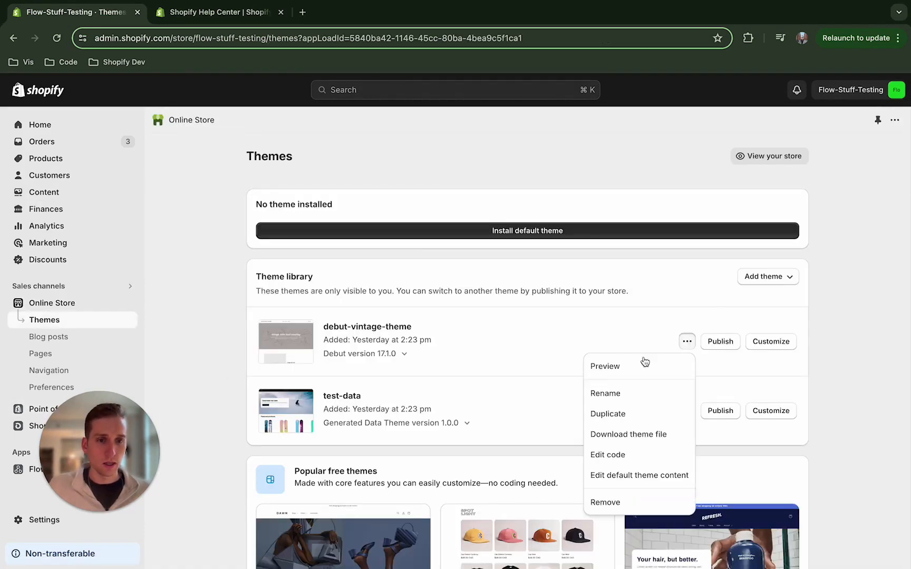
{"action": "left_click", "coordinate": [605, 366]}
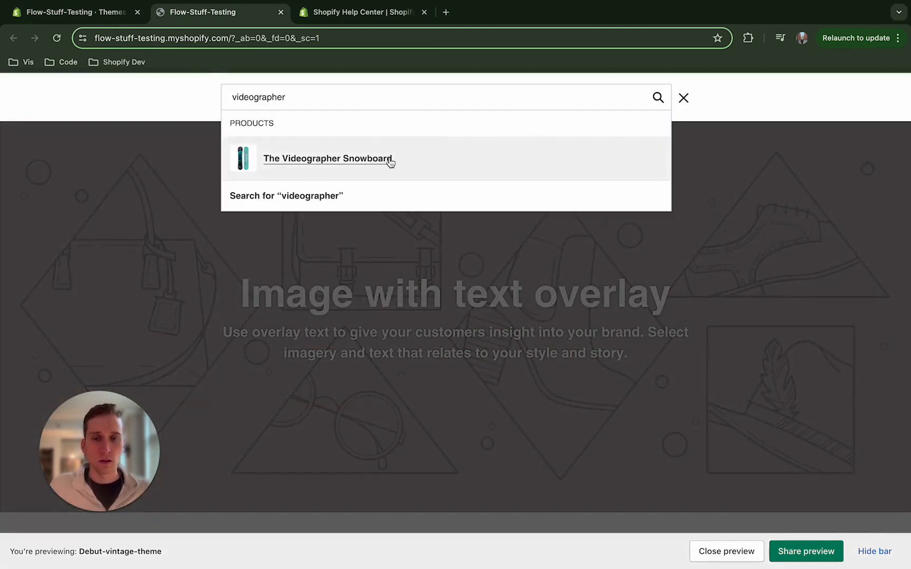
Add one Large Videographer Snowboard ($885.95) to the cart and view the cart.
{"action": "left_click", "coordinate": [328, 158]}
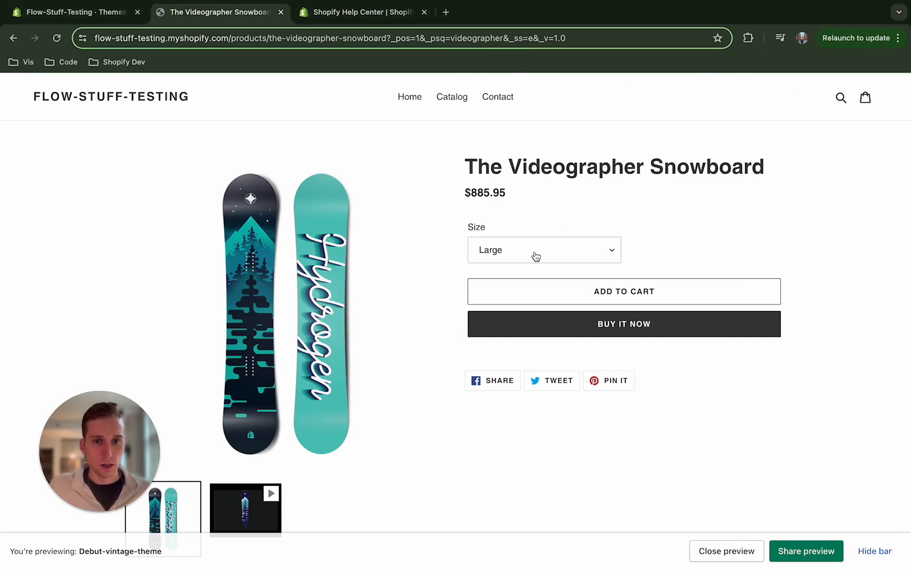
{"action": "left_click", "coordinate": [543, 249]}
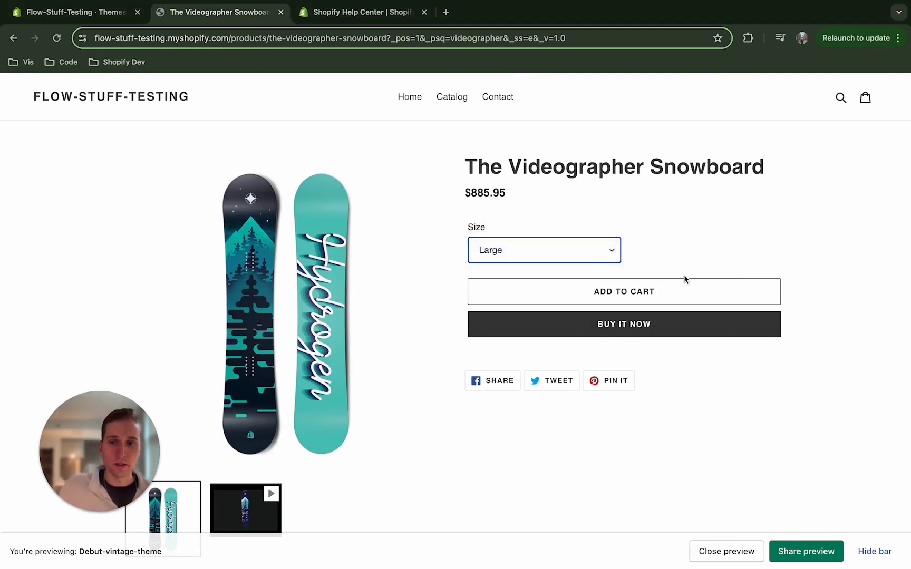
{"action": "mouse_move", "coordinate": [680, 285]}
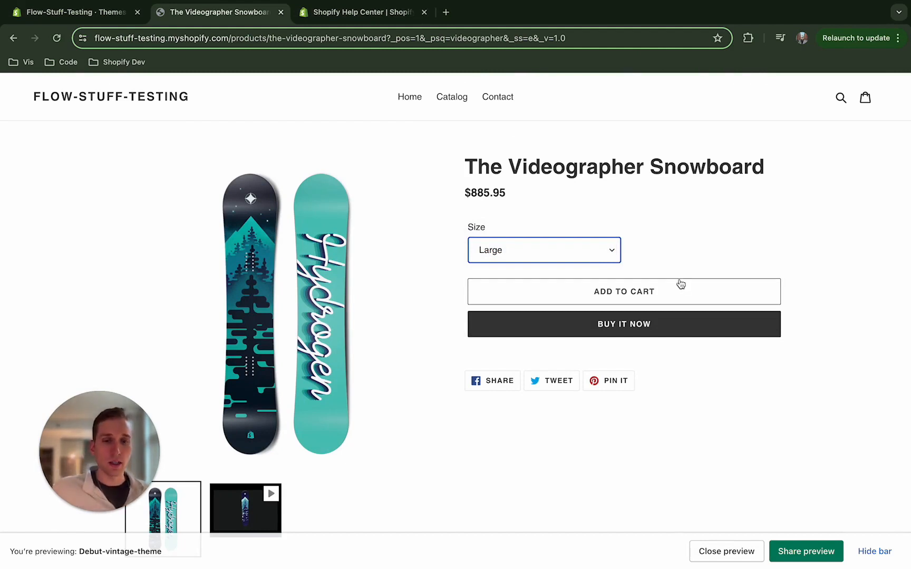
{"action": "left_click", "coordinate": [623, 292]}
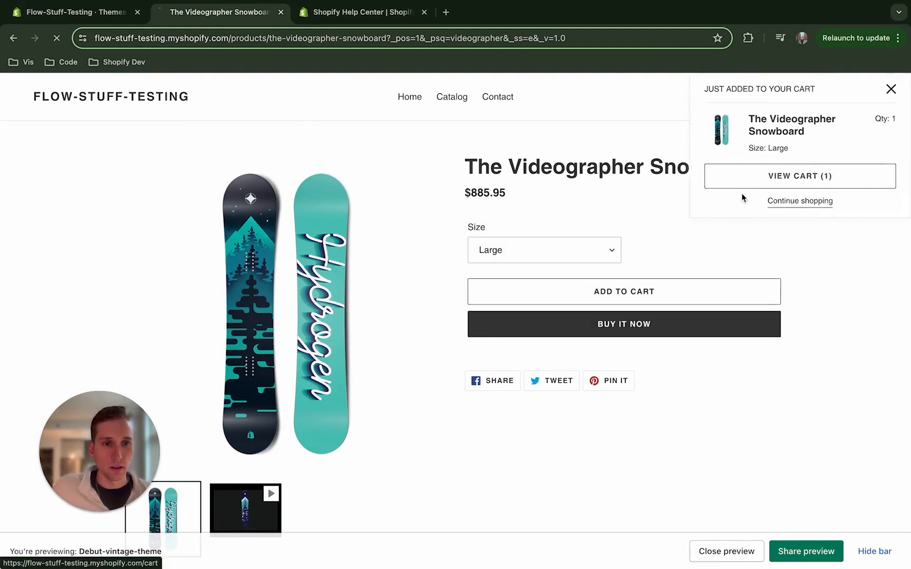
{"action": "left_click", "coordinate": [799, 176]}
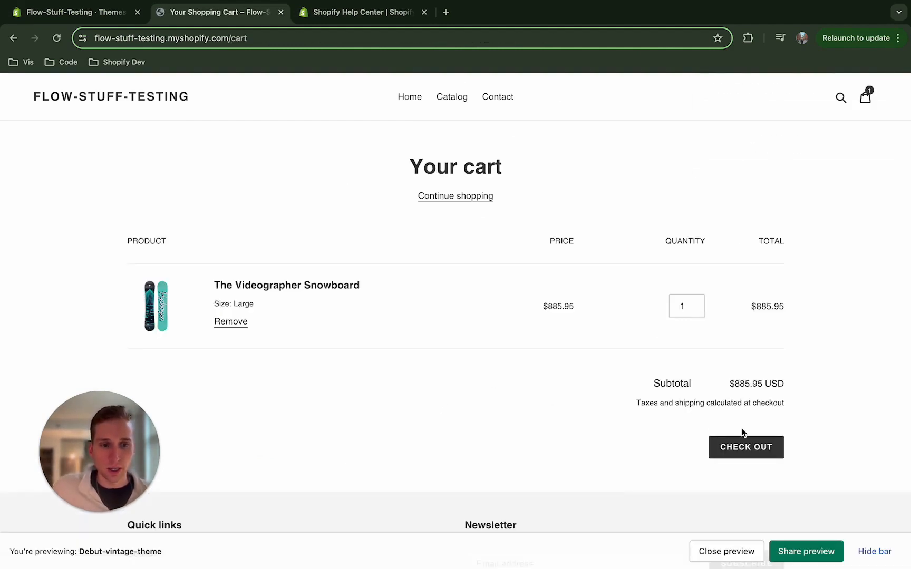
Proceed to checkout with the snowboard, then open Settings in the admin tab.
{"action": "left_click", "coordinate": [745, 447]}
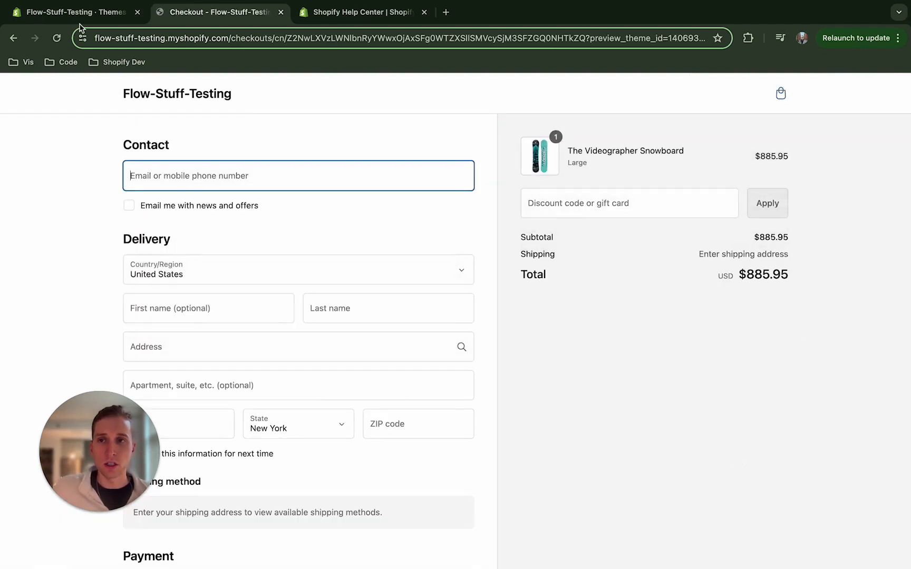
{"action": "left_click", "coordinate": [76, 12]}
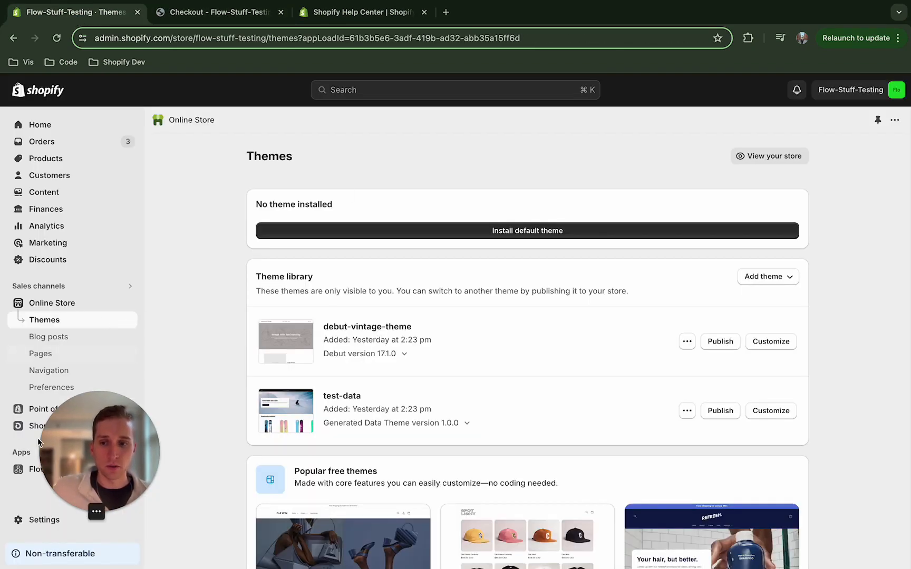
{"action": "left_click", "coordinate": [44, 520]}
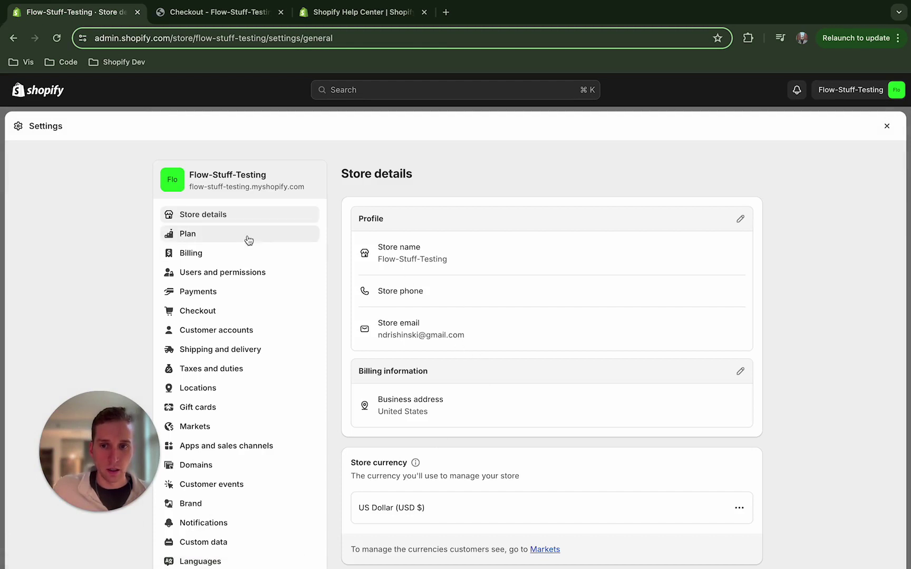
{"action": "mouse_move", "coordinate": [246, 349]}
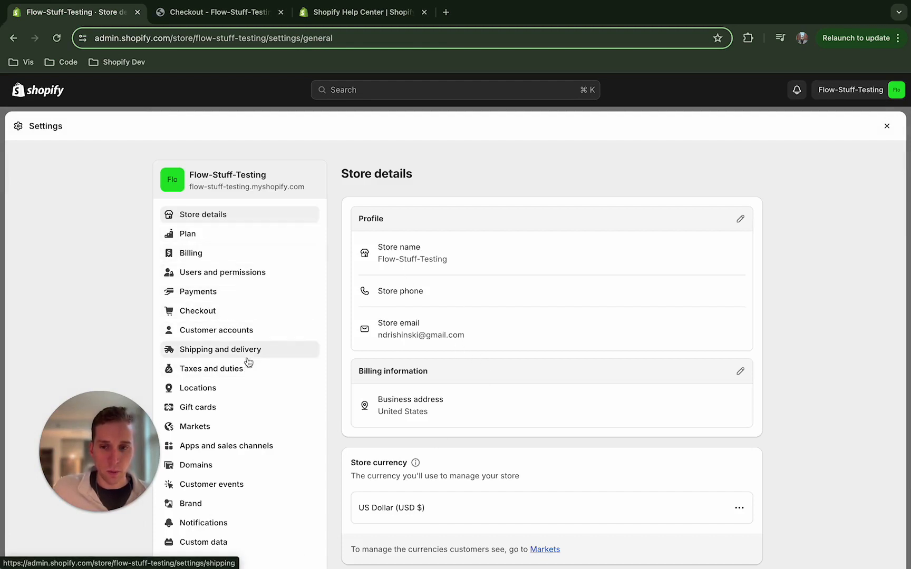
{"action": "mouse_move", "coordinate": [477, 315]}
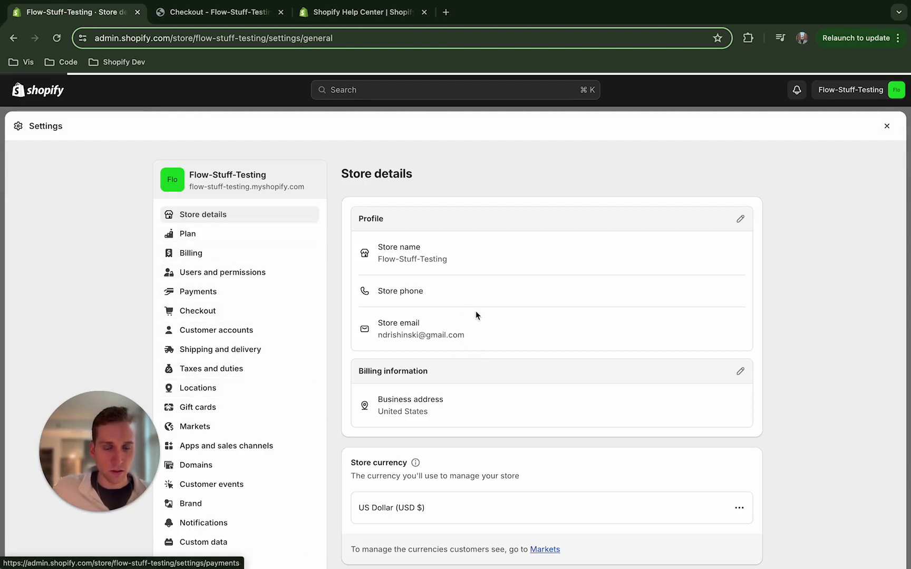
Open Payments settings, fill checkout contact, address and Bogus Gateway card details, and pay.
{"action": "left_click", "coordinate": [197, 291]}
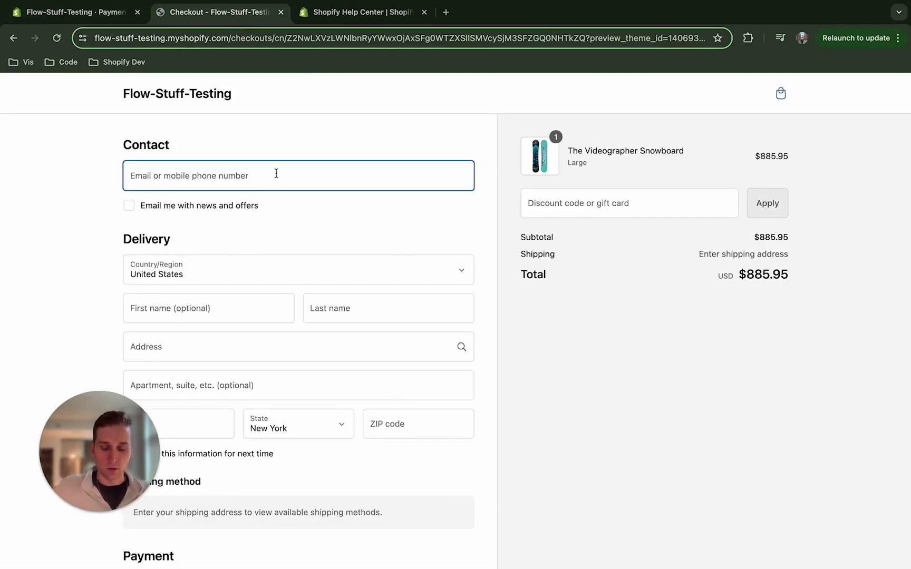
{"action": "type", "text": "test@gmail.com"}
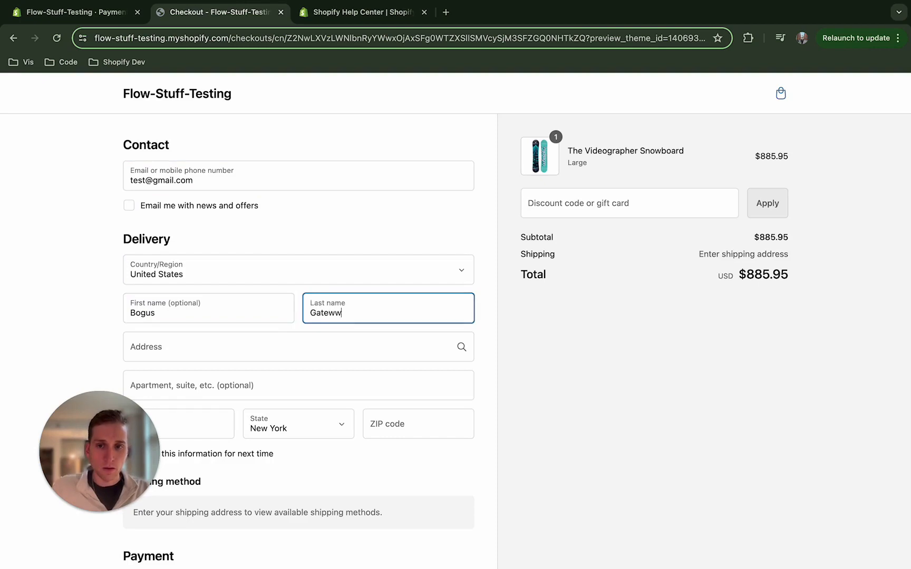
{"action": "type", "text": "123 ea"}
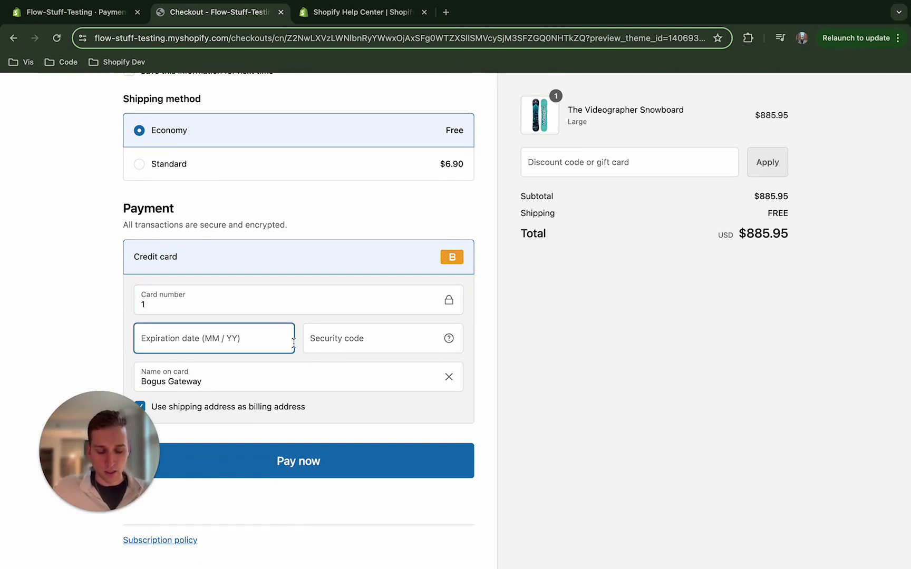
{"action": "type", "text": "02 / 2"}
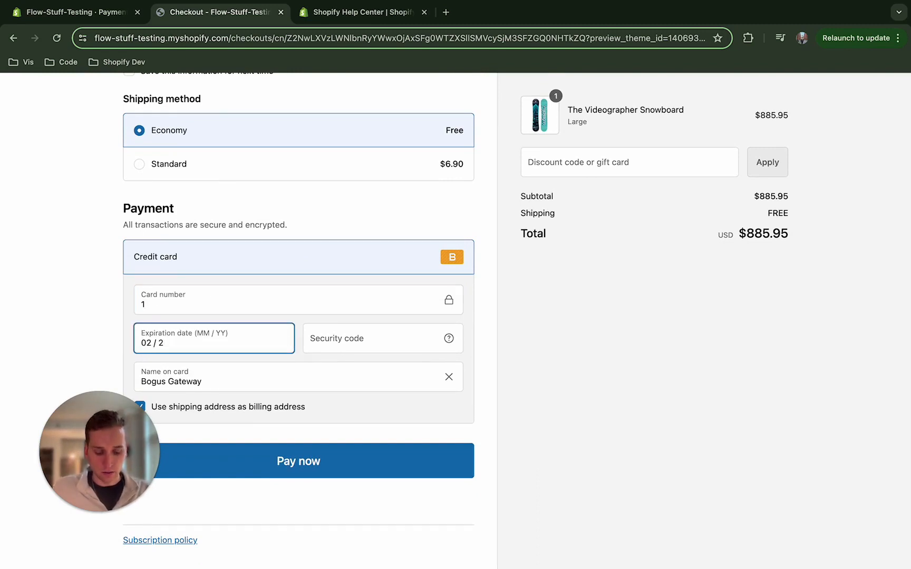
{"action": "type", "text": "234"}
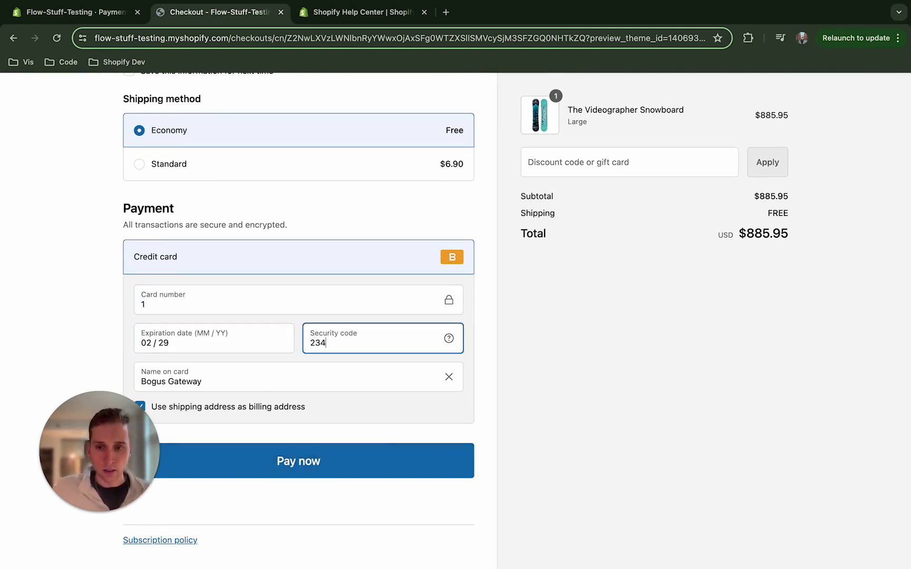
{"action": "left_click", "coordinate": [298, 460]}
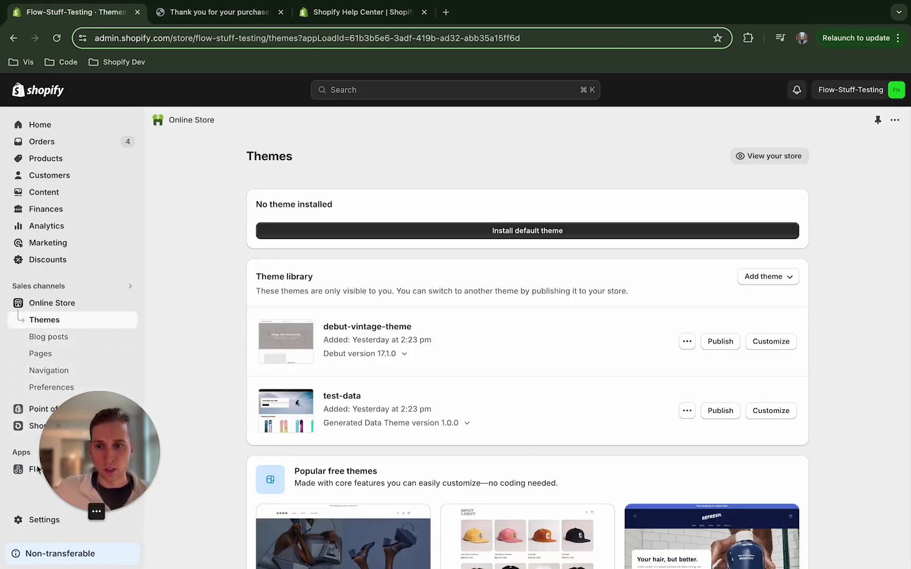
Confirm Gmail received the 'Product Variant Out Of Stock!' email, then return to Flow.
{"action": "left_click", "coordinate": [36, 469]}
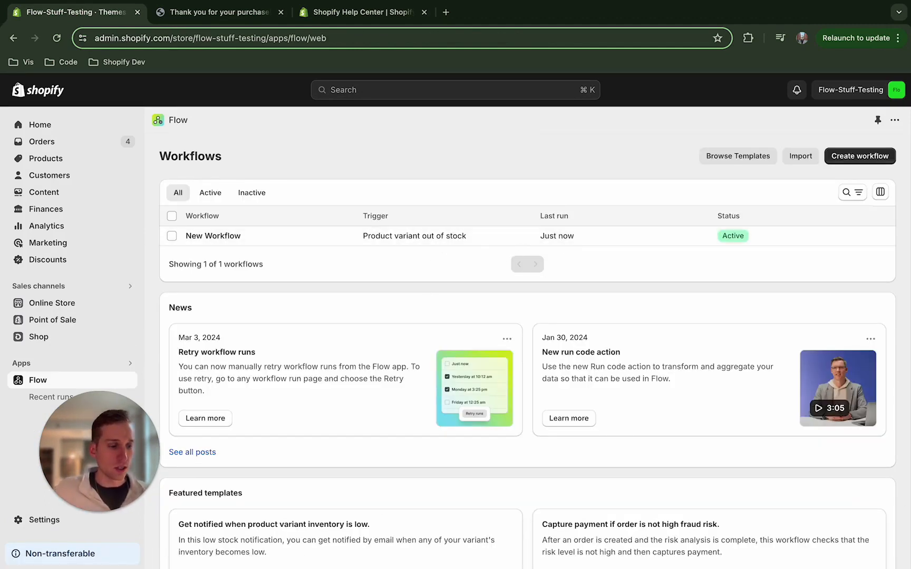
{"action": "left_click", "coordinate": [219, 11]}
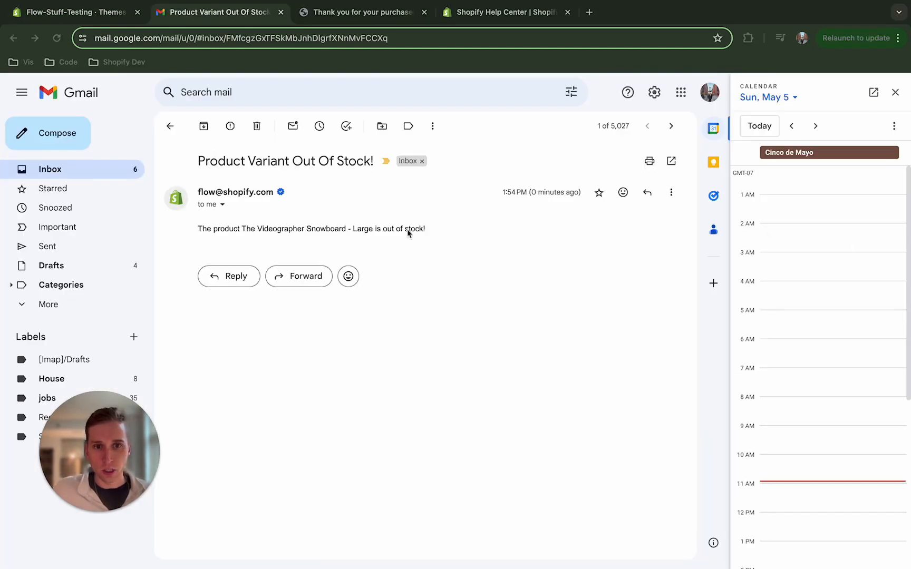
{"action": "mouse_move", "coordinate": [409, 233]}
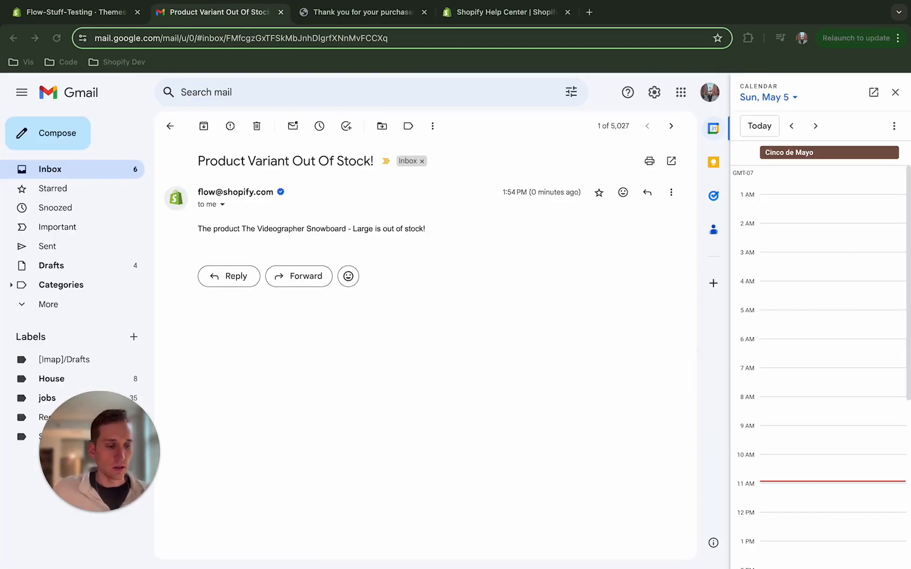
{"action": "left_click", "coordinate": [76, 12]}
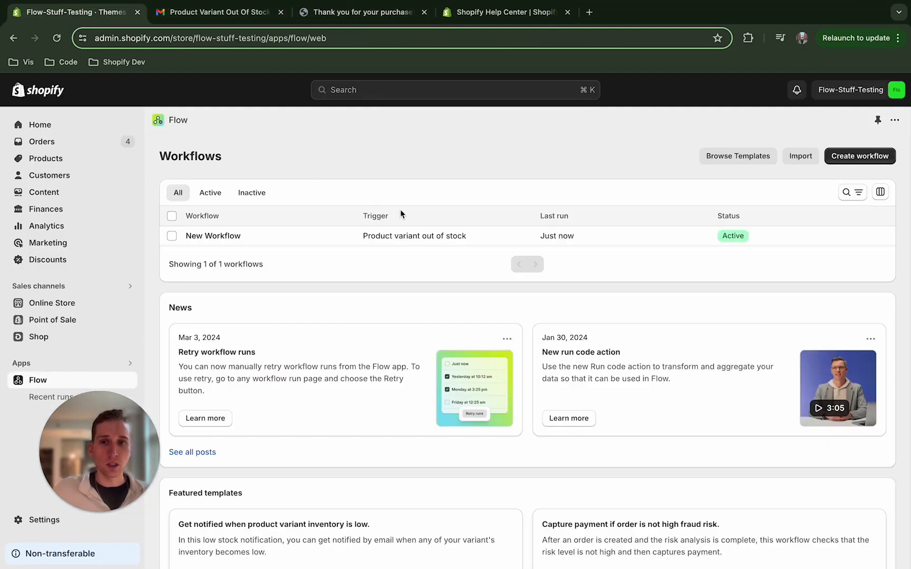
{"action": "mouse_move", "coordinate": [483, 326]}
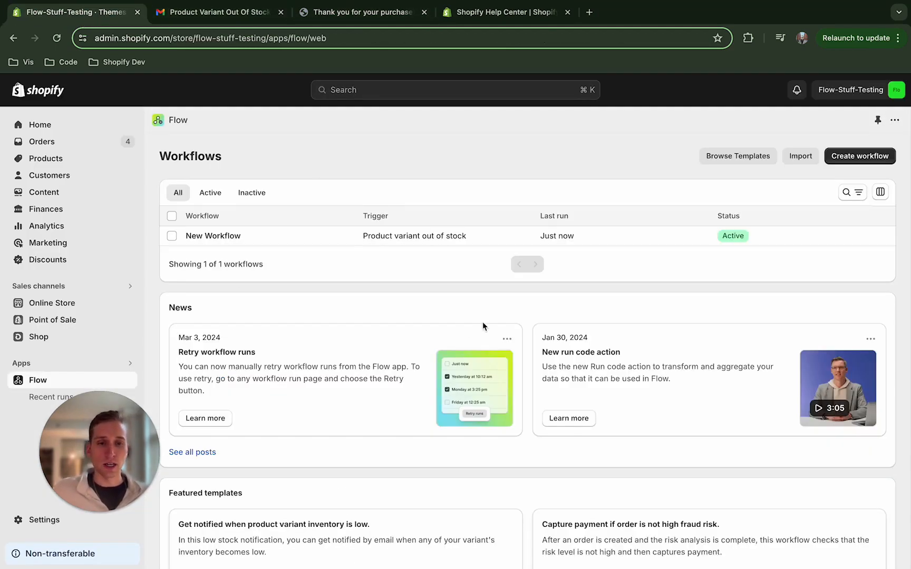
{"action": "mouse_move", "coordinate": [423, 331]}
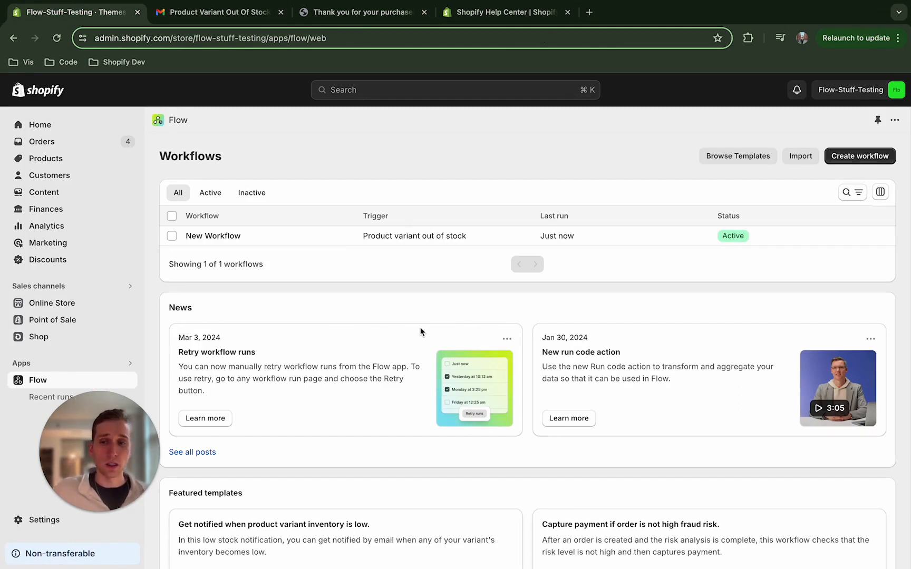
{"action": "mouse_move", "coordinate": [269, 329]}
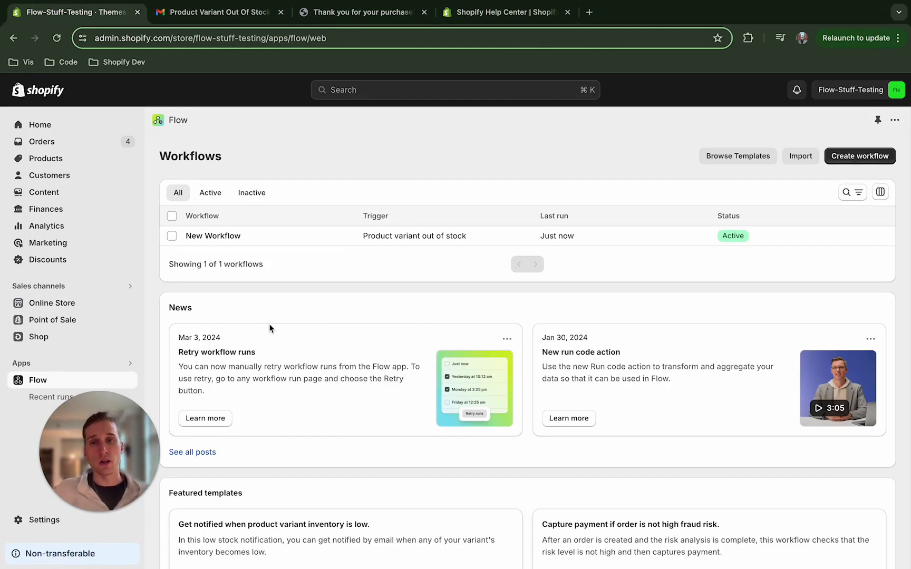
{"action": "mouse_move", "coordinate": [560, 302]}
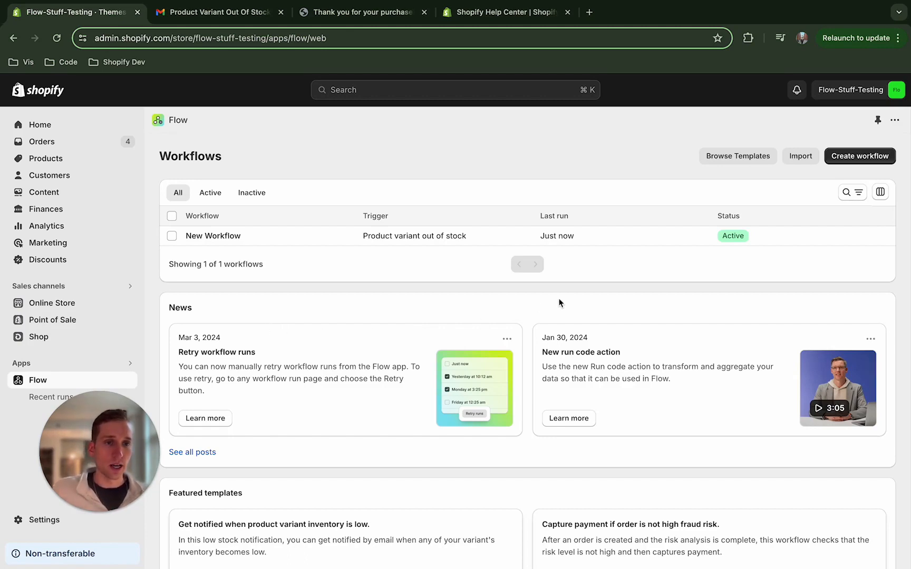
{"action": "mouse_move", "coordinate": [495, 364]}
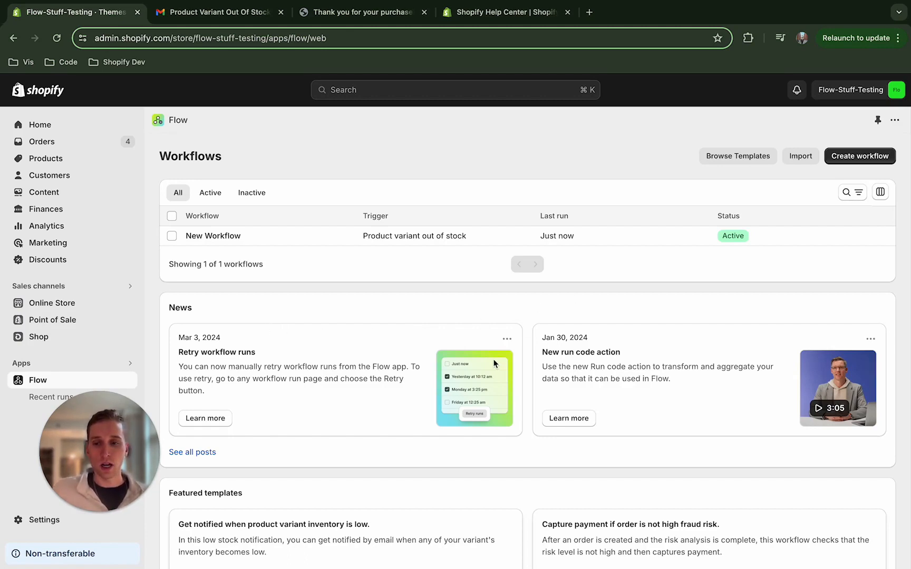